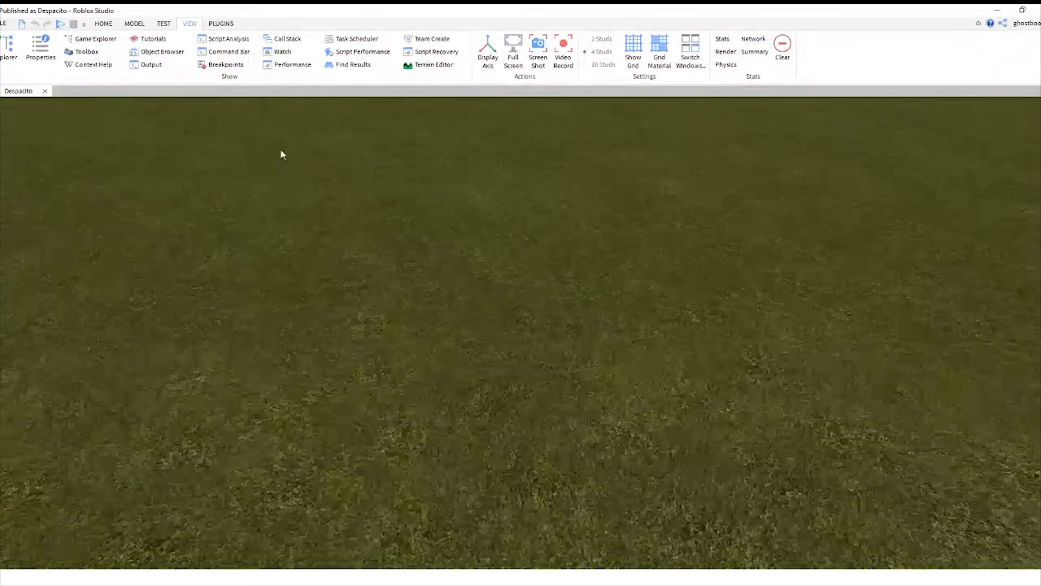
pyautogui.click(220, 23)
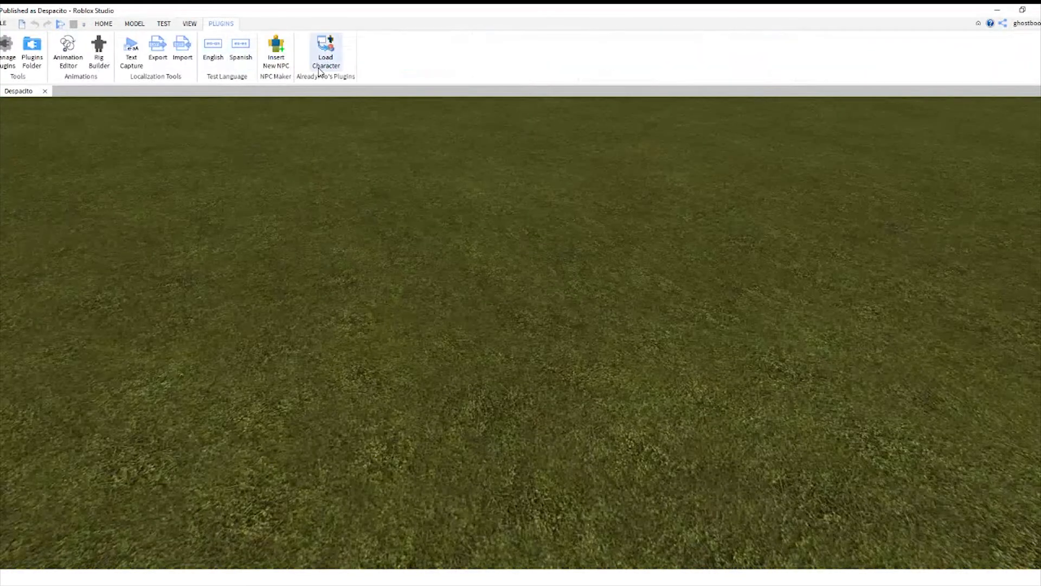
pyautogui.click(325, 52)
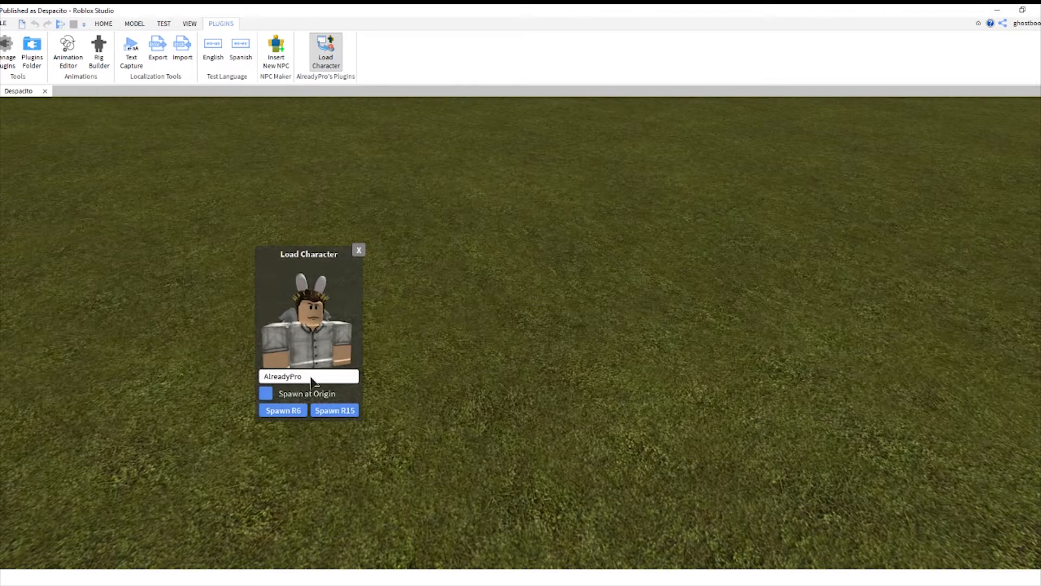
pyautogui.press('Backspace')
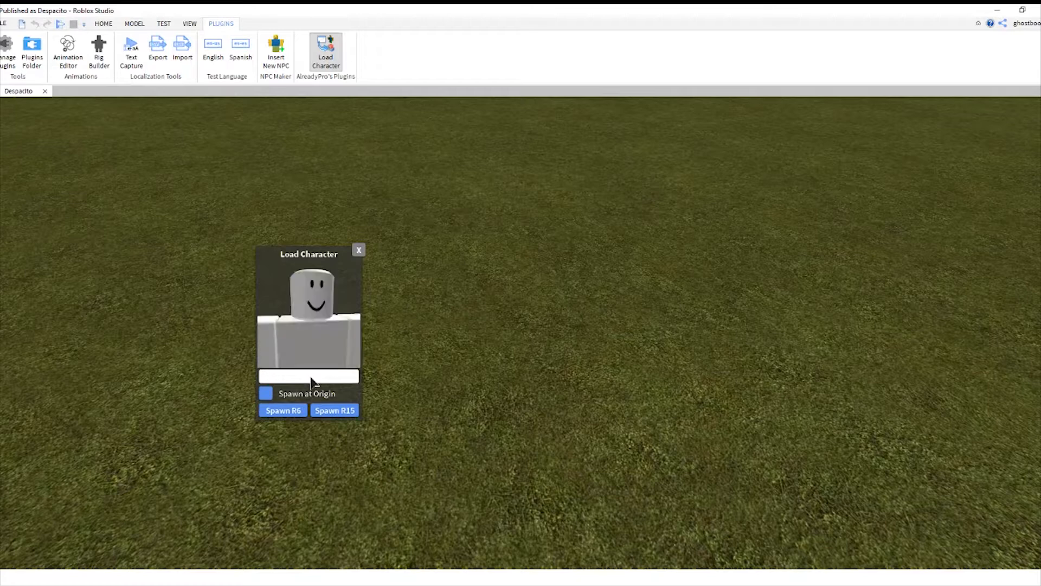
pyautogui.write('ghostboo344')
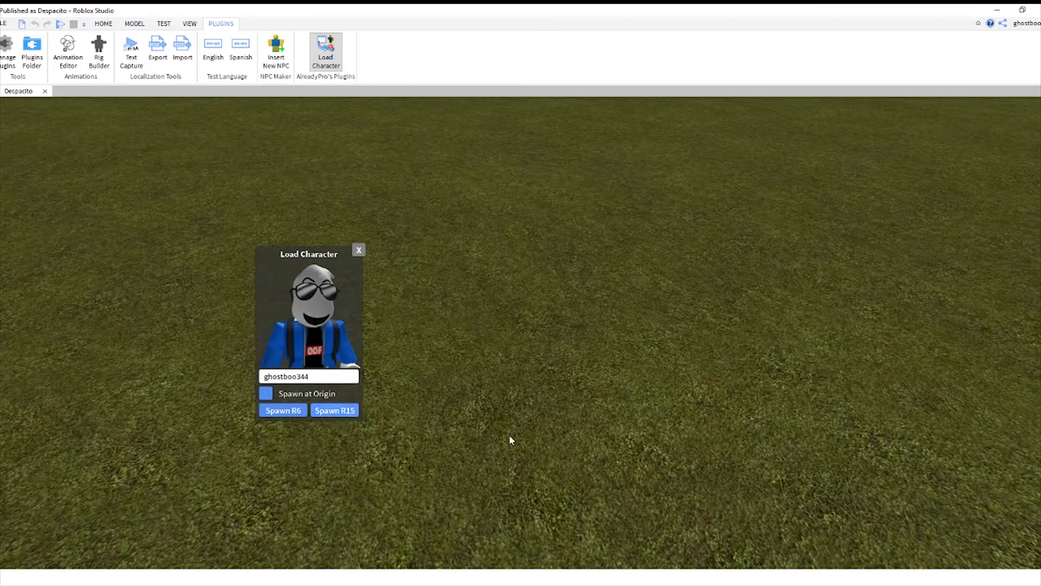
pyautogui.click(334, 410)
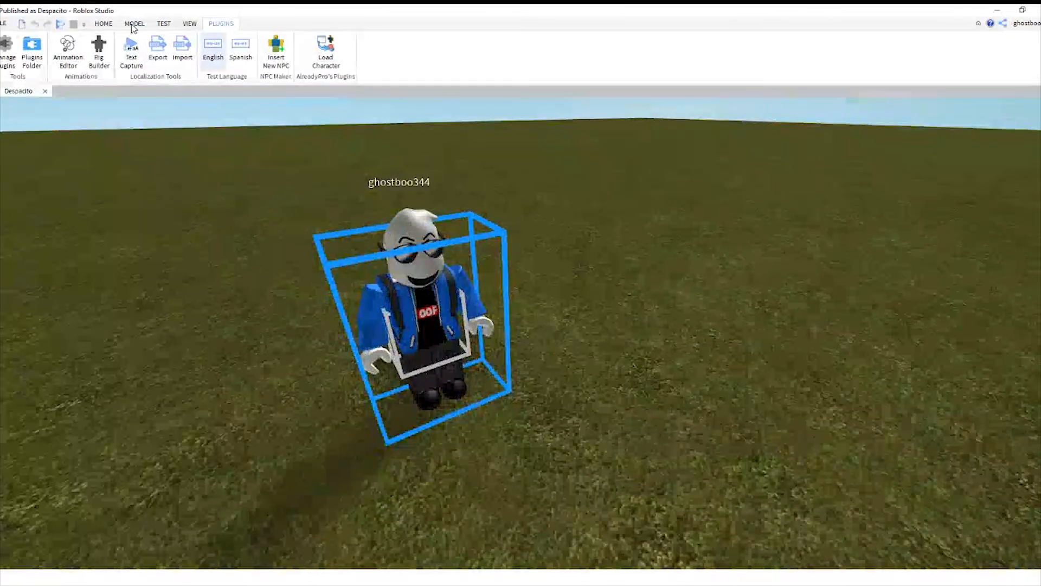
# Ungroup the avatar model in Explorer and select parts such as LeftFoot and LeftUpperArm.
pyautogui.click(135, 23)
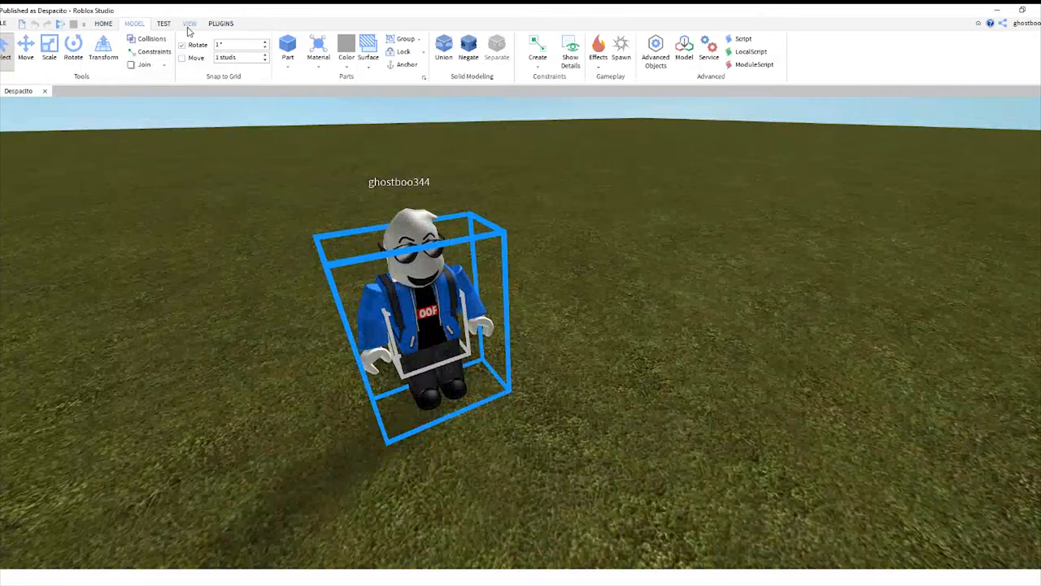
pyautogui.click(189, 23)
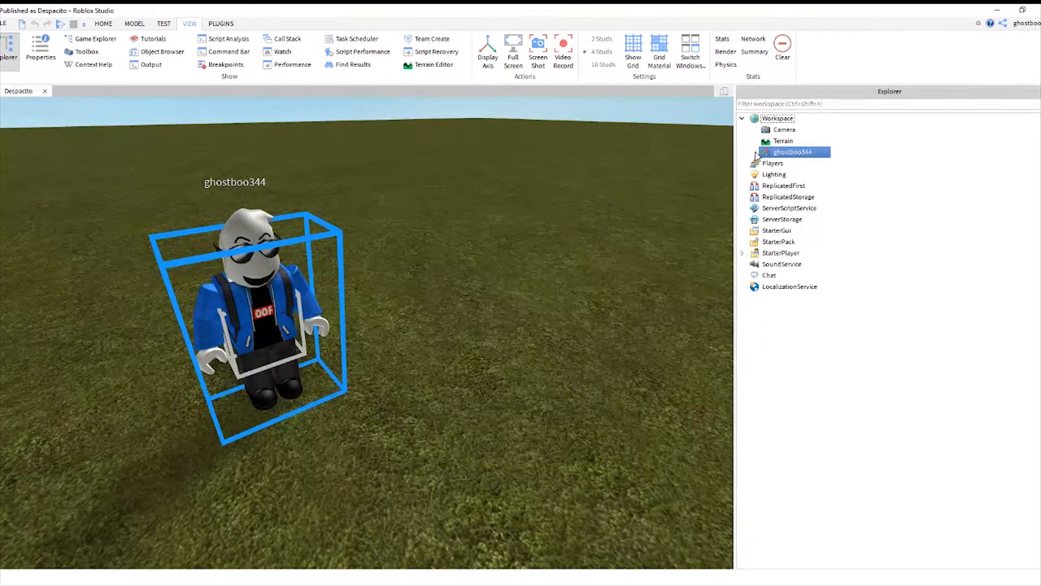
pyautogui.rightClick(792, 152)
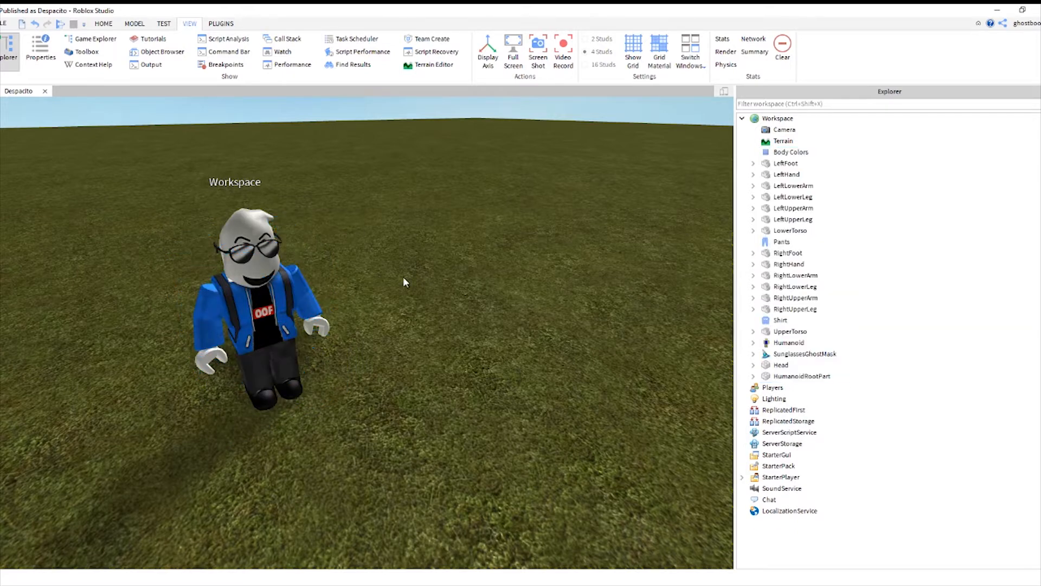
pyautogui.click(800, 376)
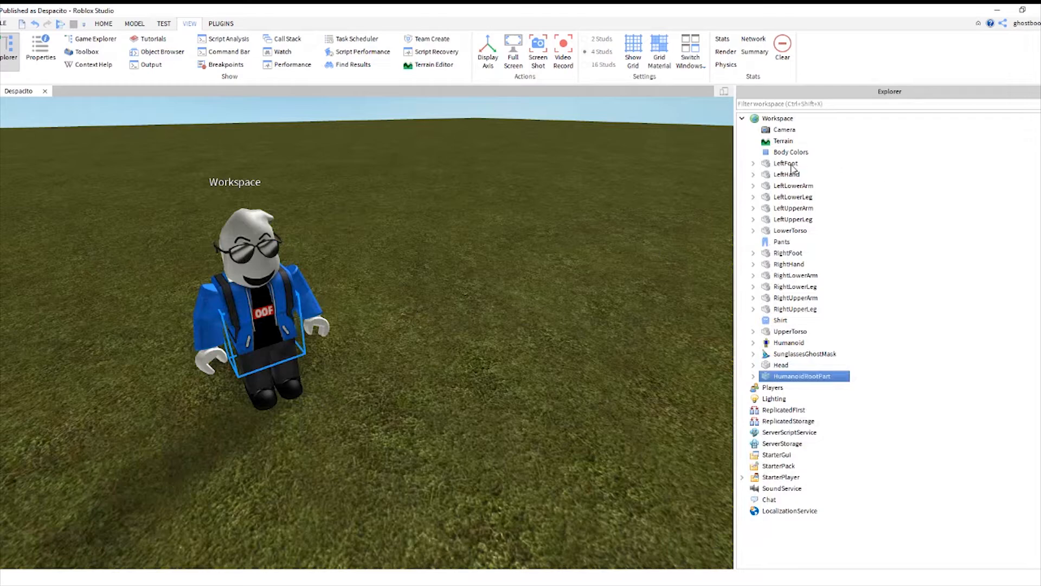
pyautogui.click(786, 164)
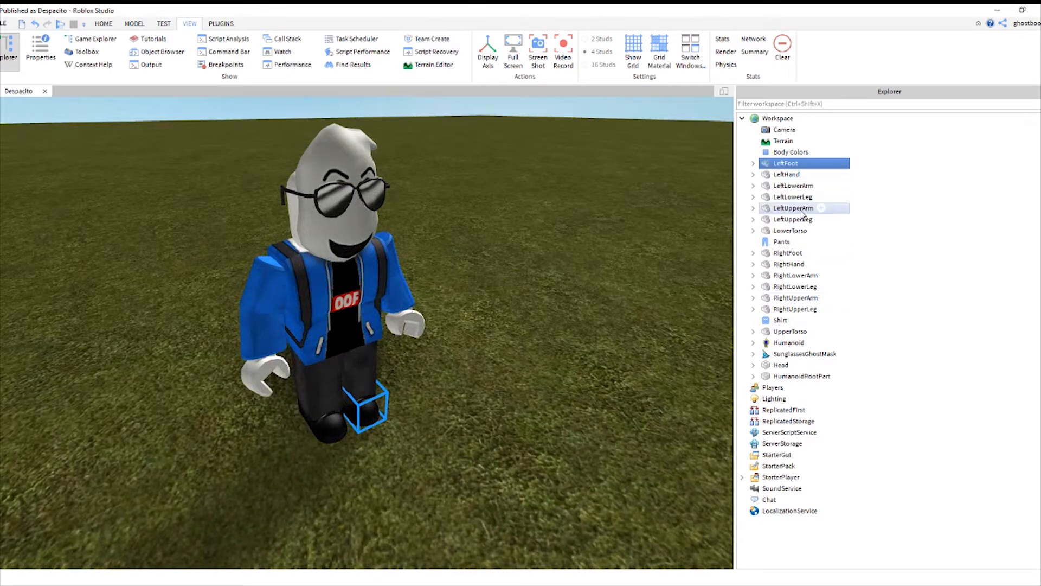
pyautogui.click(793, 208)
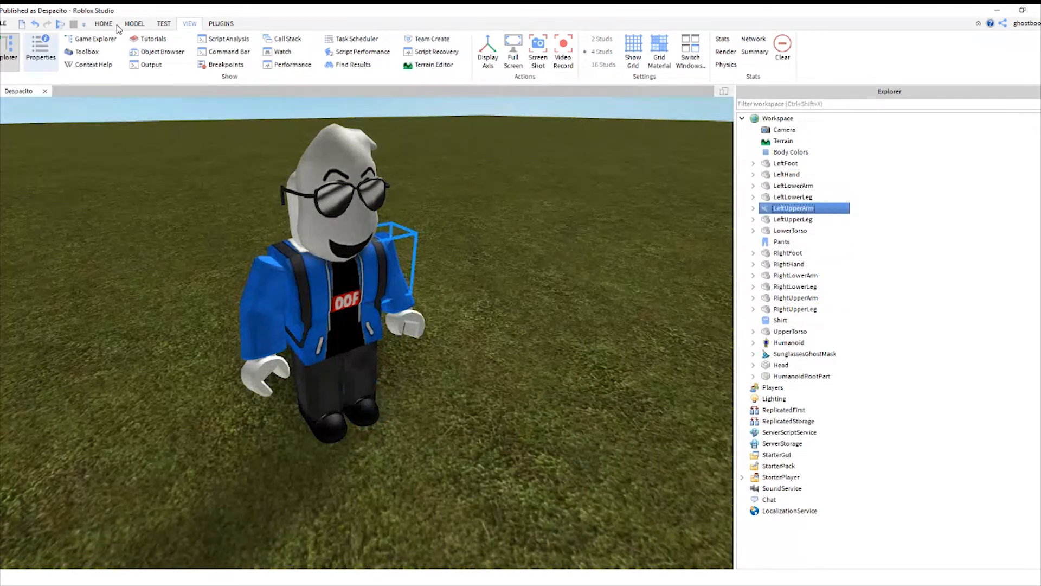
pyautogui.click(104, 23)
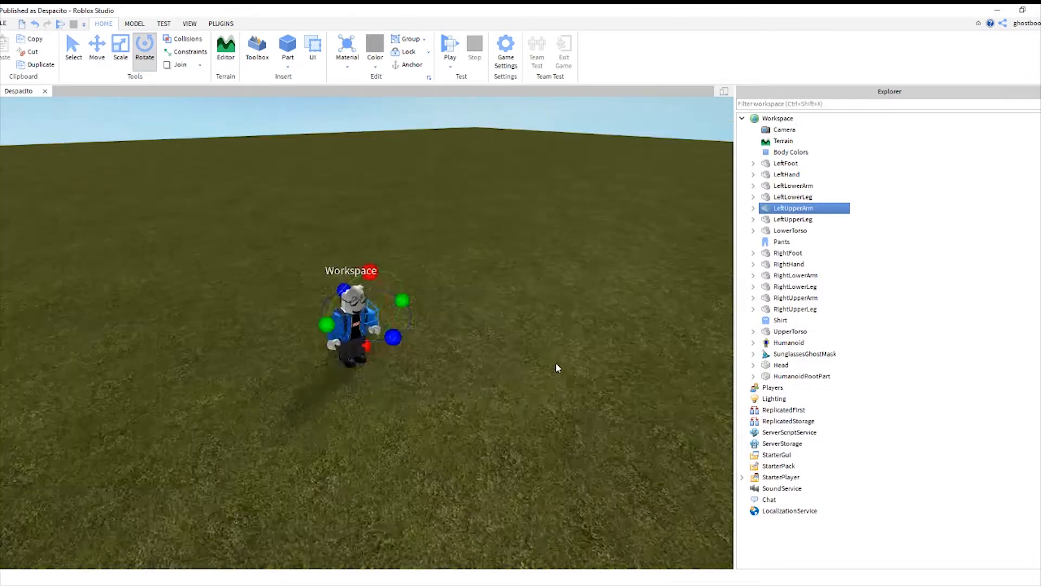
# Switch to the Rotate tool to pose the avatar's arm outward.
pyautogui.click(96, 47)
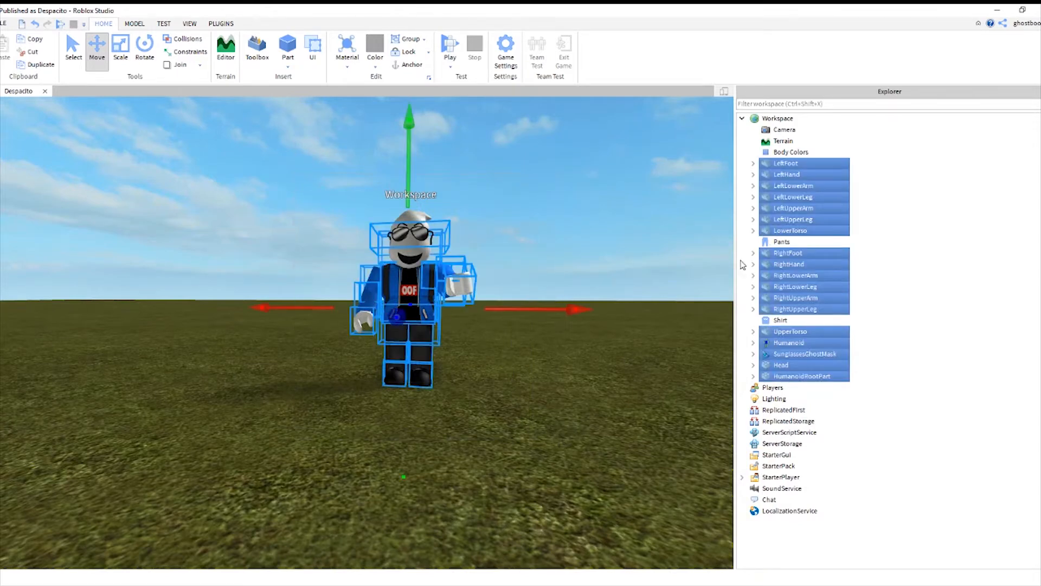
# Group all the avatar's body parts, head, accessory and humanoid into one Model.
pyautogui.rightClick(804, 162)
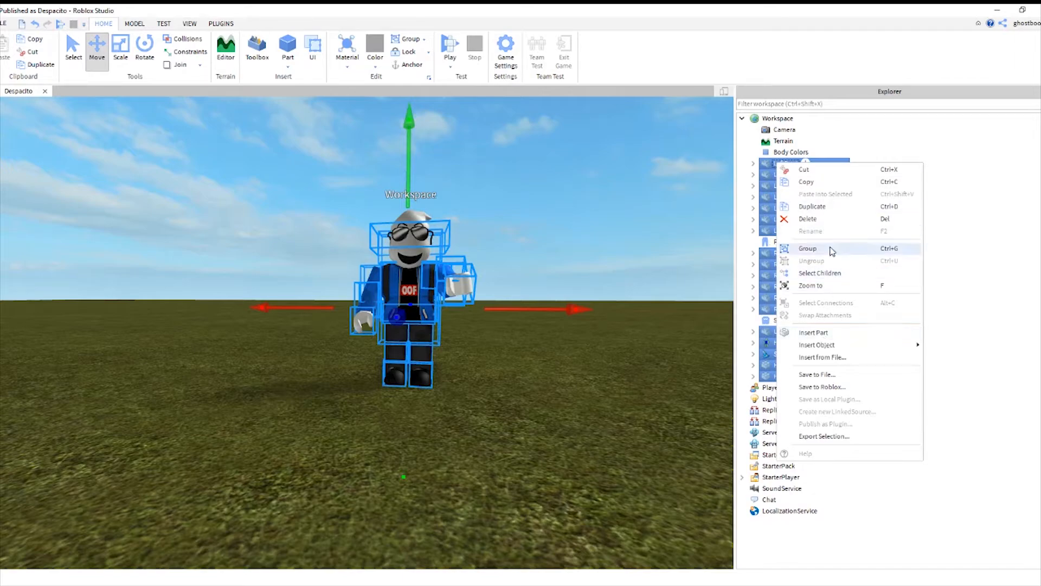
pyautogui.click(808, 247)
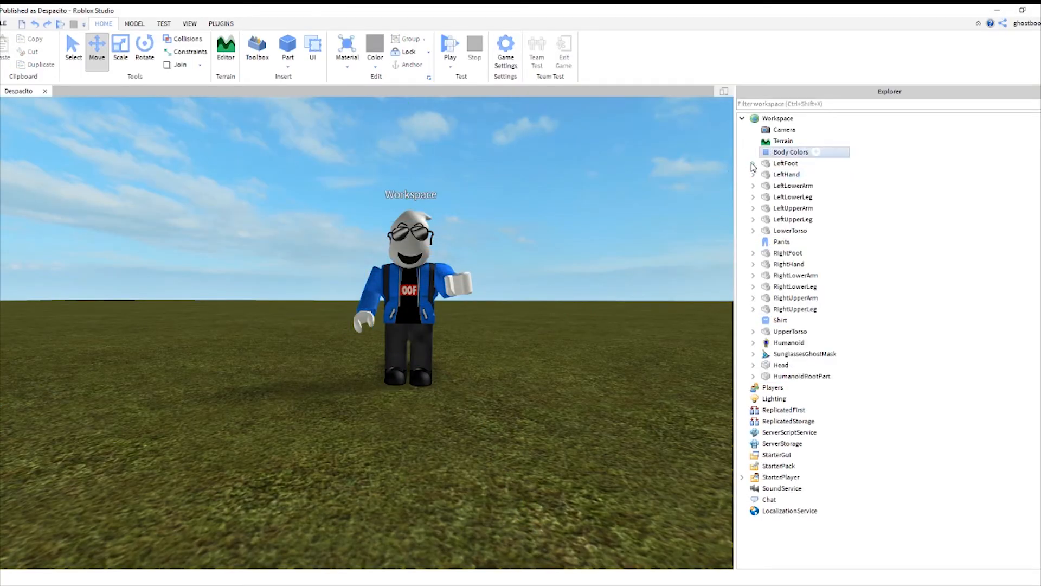
pyautogui.click(788, 342)
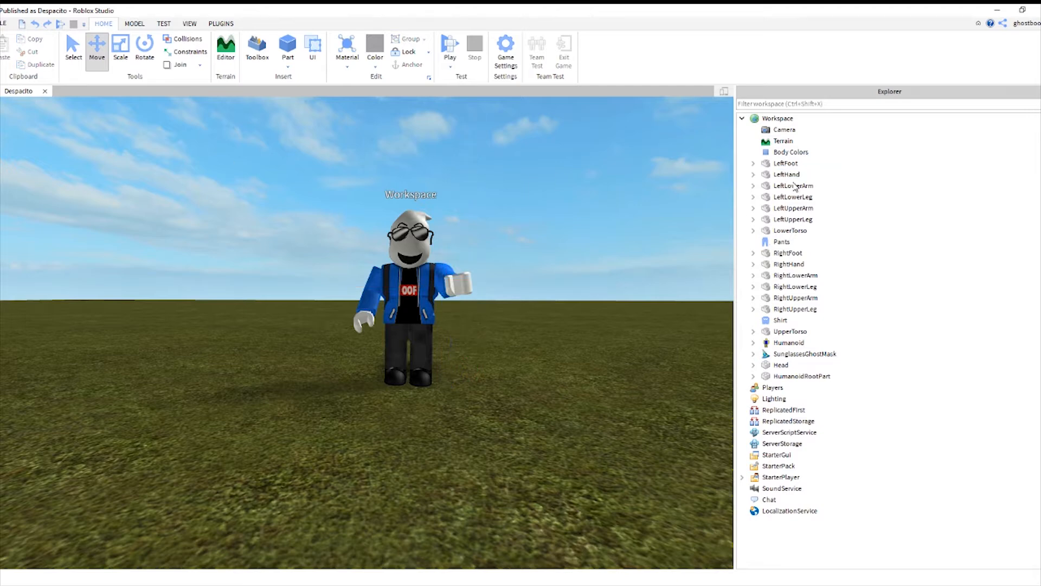
pyautogui.click(786, 163)
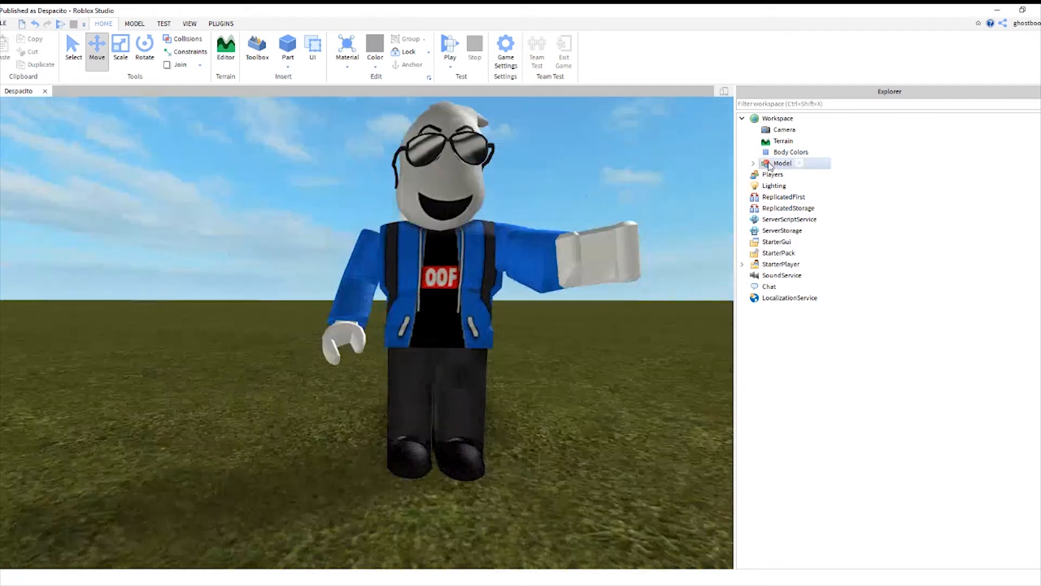
# Export the Model as an OBJ named 'test dymmu' into Documents > Thumbnails.
pyautogui.rightClick(782, 163)
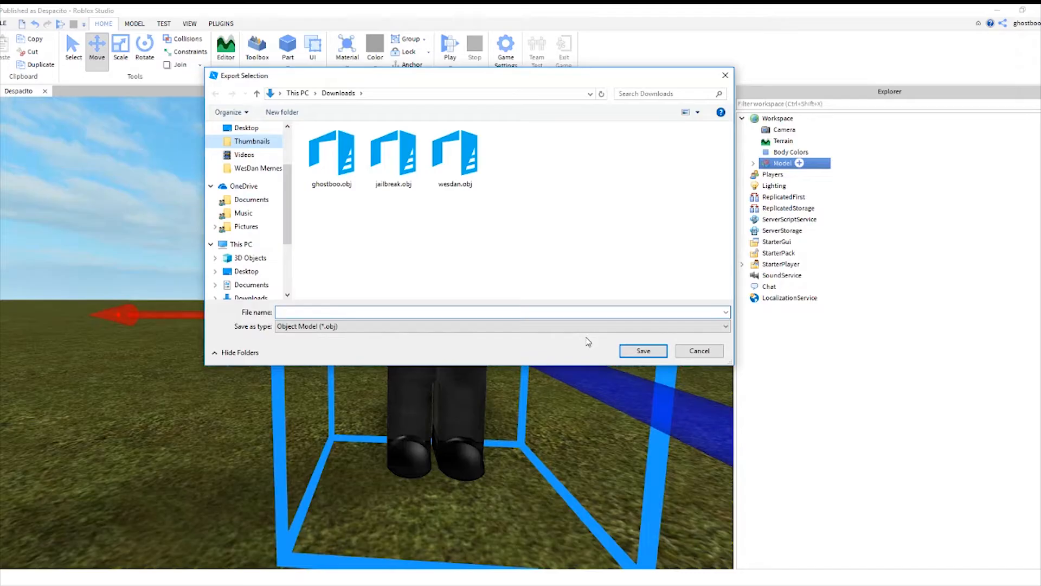
pyautogui.click(253, 141)
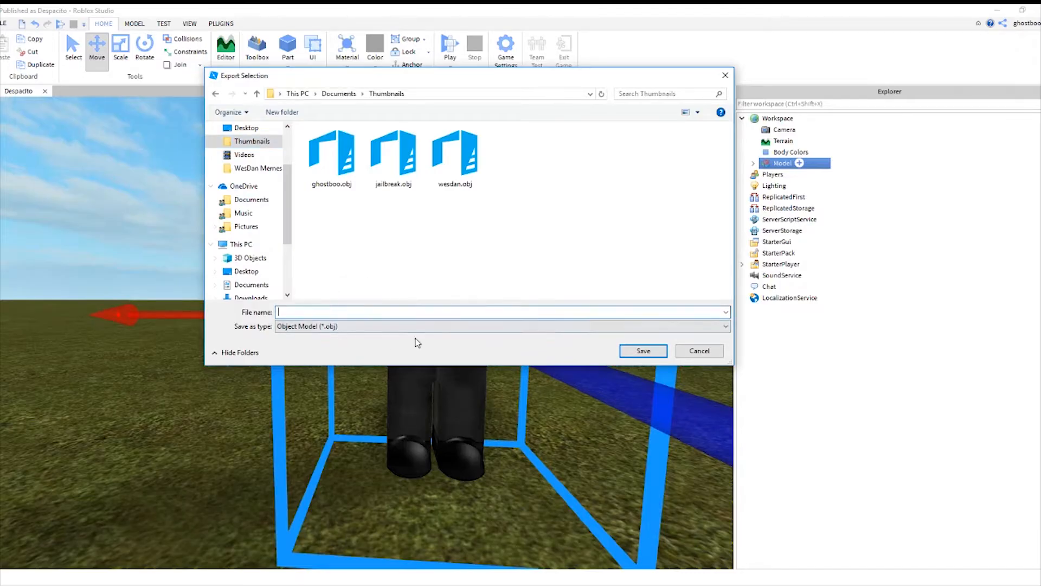
pyautogui.click(501, 326)
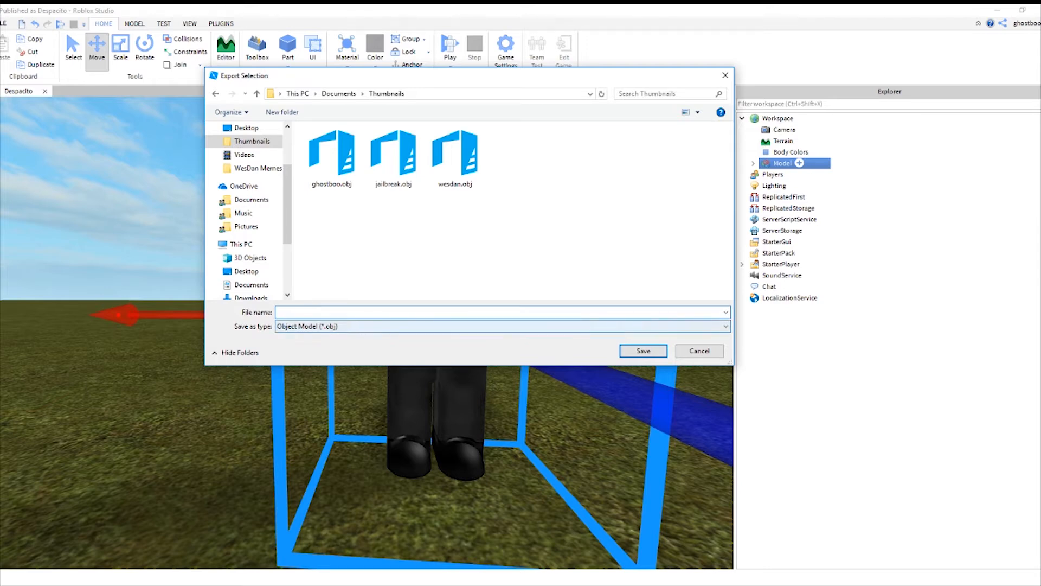
pyautogui.write('test dymmu')
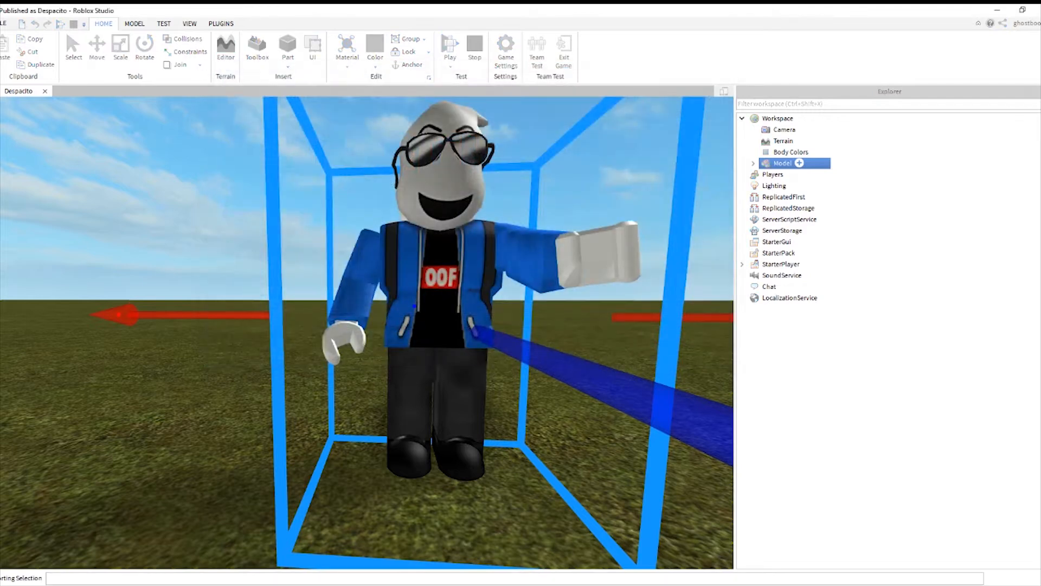
pyautogui.click(97, 47)
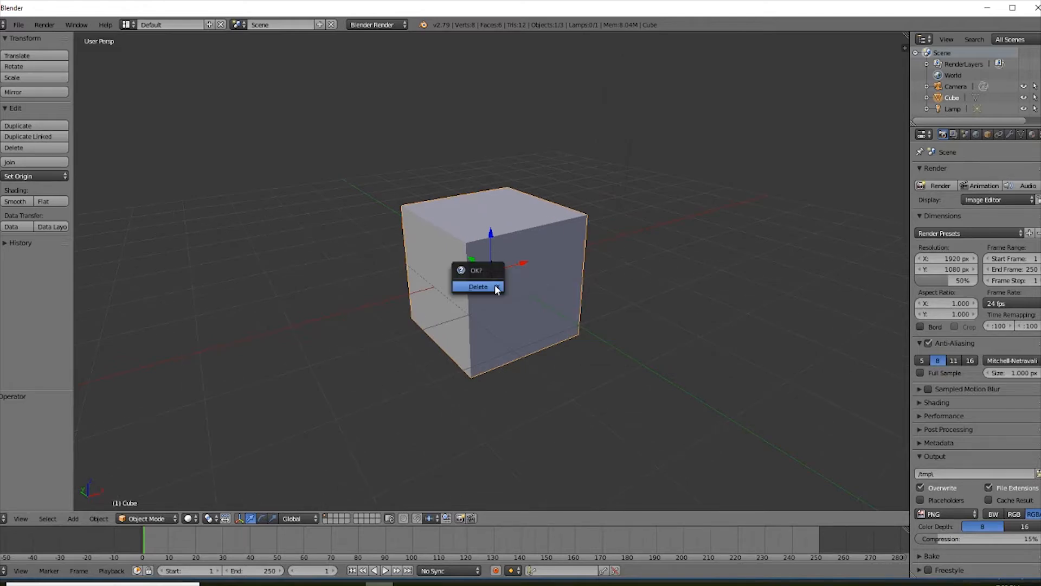
# Delete the default cube and import test dummy.obj from the Thumbnails folder as a Wavefront OBJ.
pyautogui.click(477, 286)
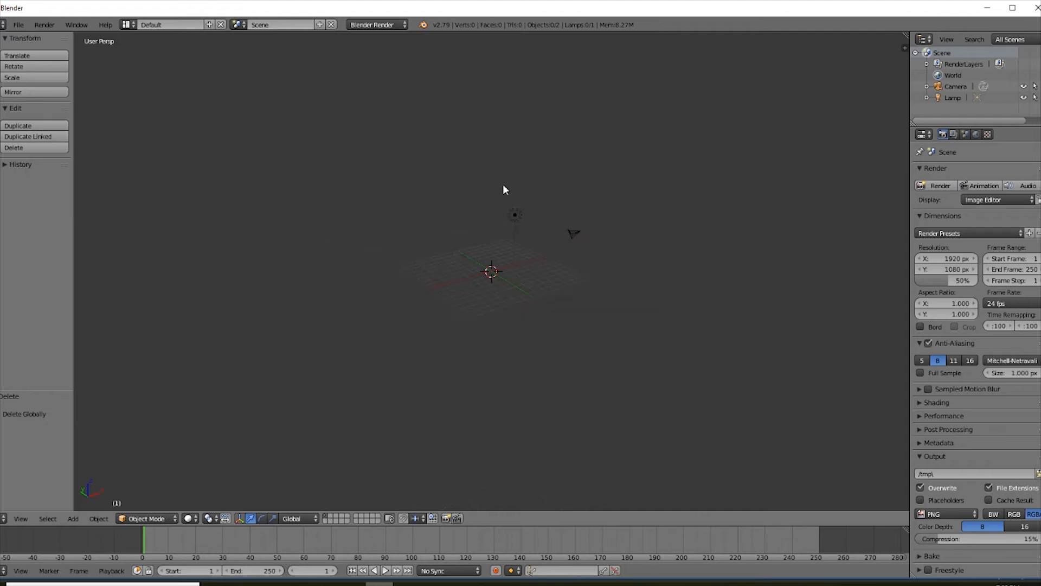
pyautogui.moveTo(505, 189); pyautogui.dragTo(528, 185)
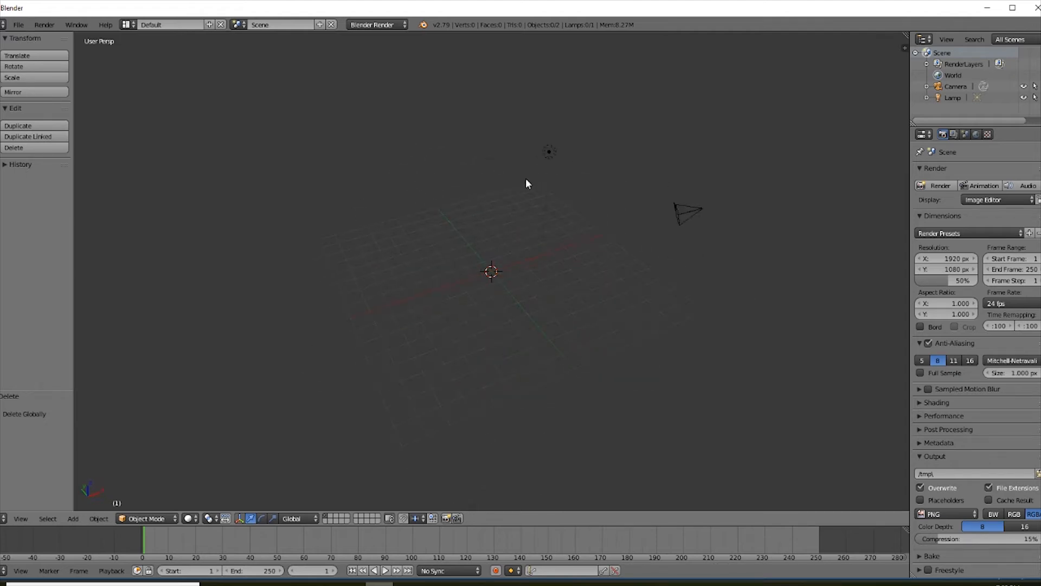
pyautogui.click(18, 25)
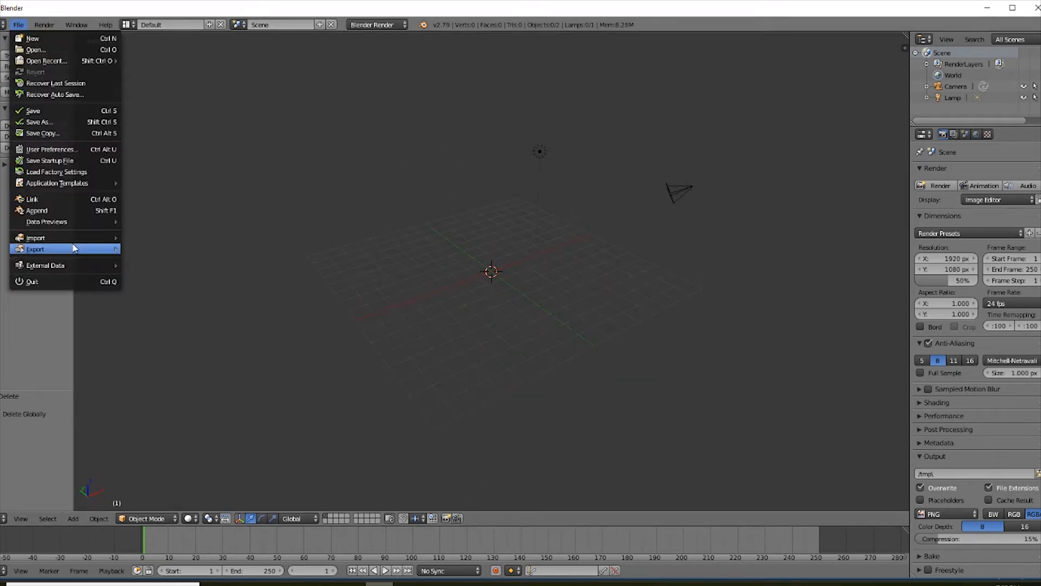
pyautogui.moveTo(35, 238)
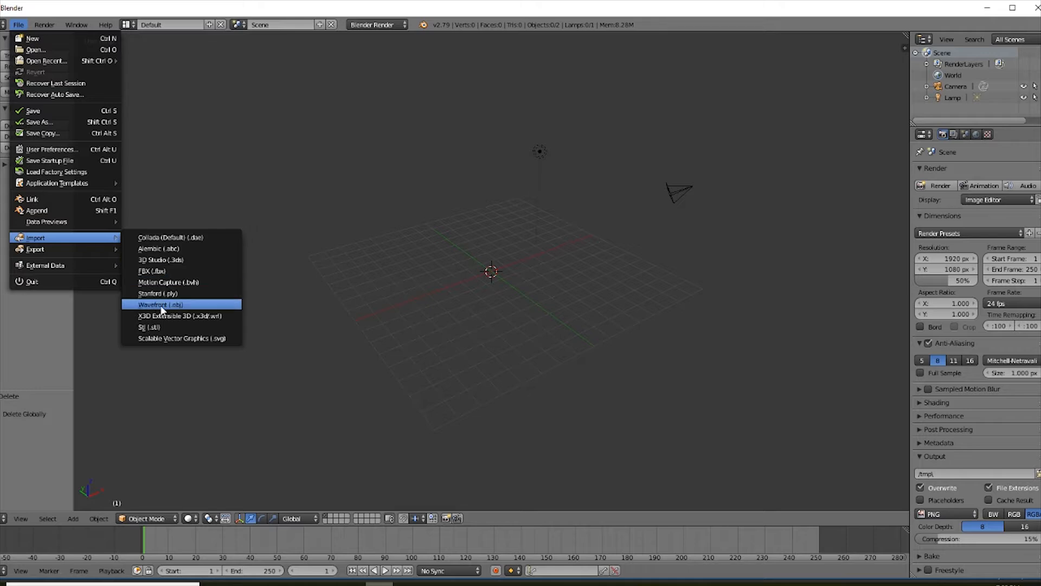
pyautogui.click(160, 303)
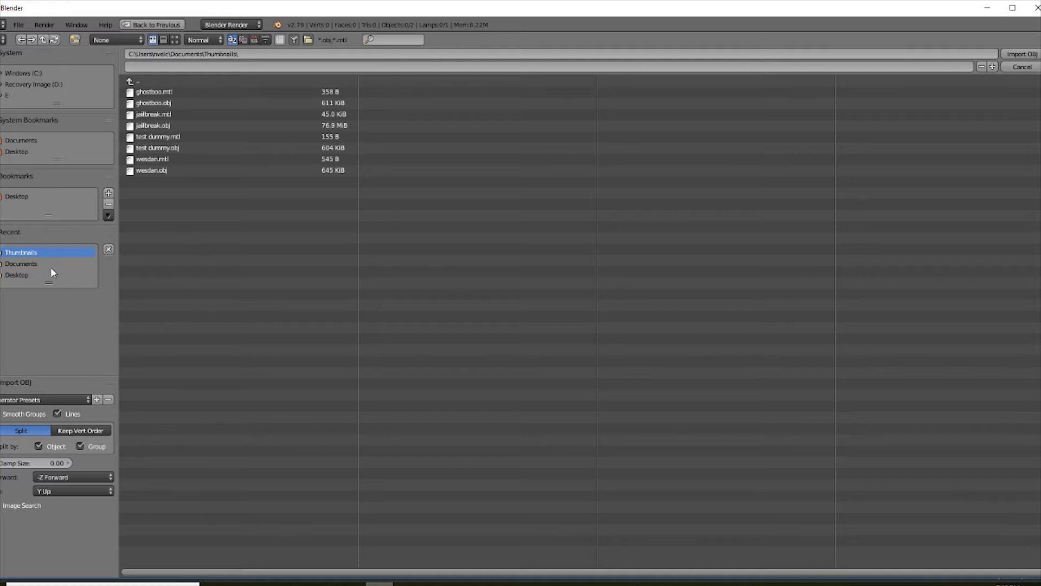
pyautogui.moveTo(54, 253)
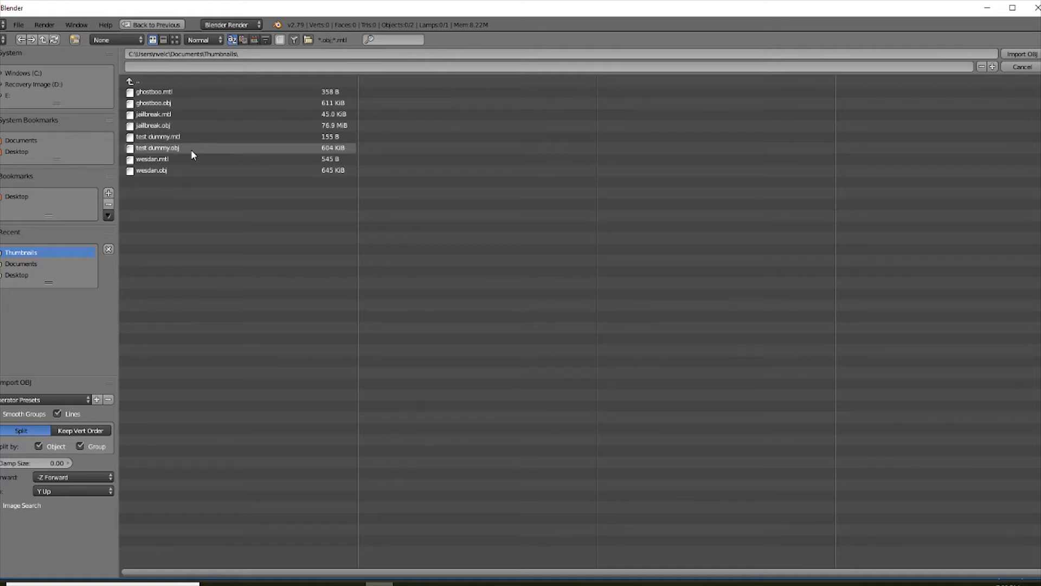
pyautogui.click(157, 148)
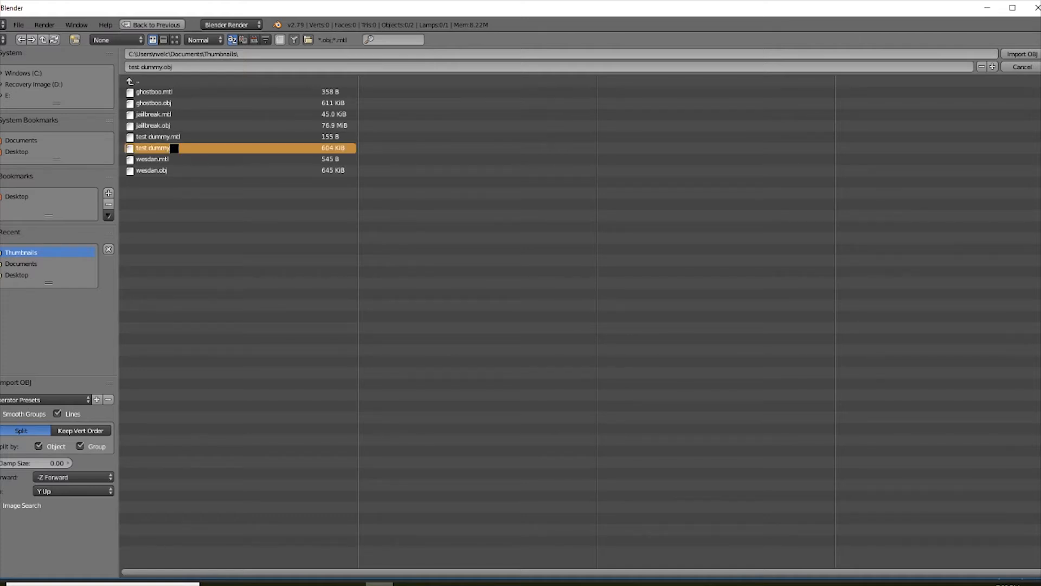
pyautogui.click(1021, 54)
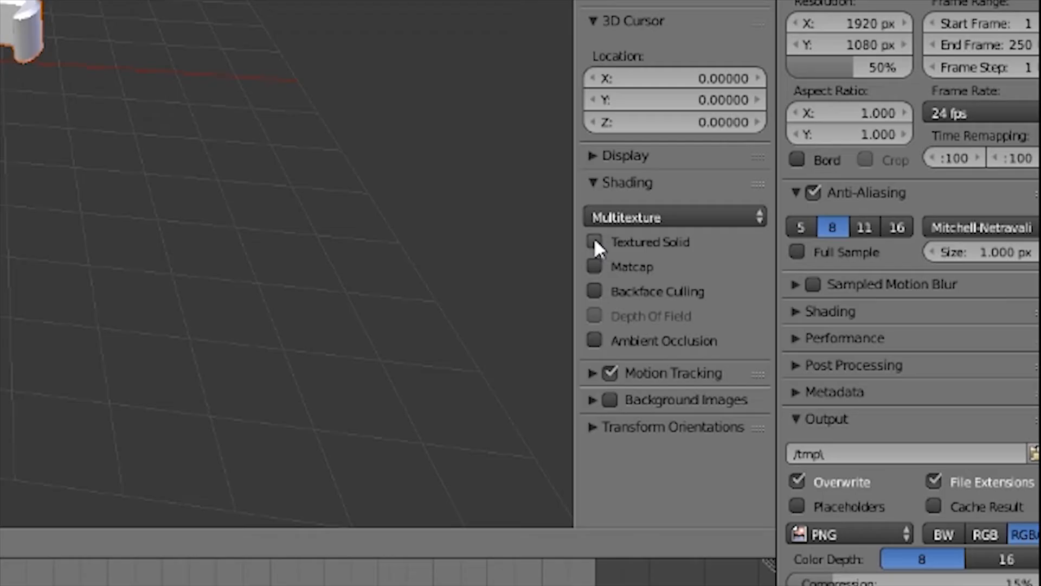
# Enable Textured Solid shading so the avatar shows its textures.
pyautogui.click(594, 242)
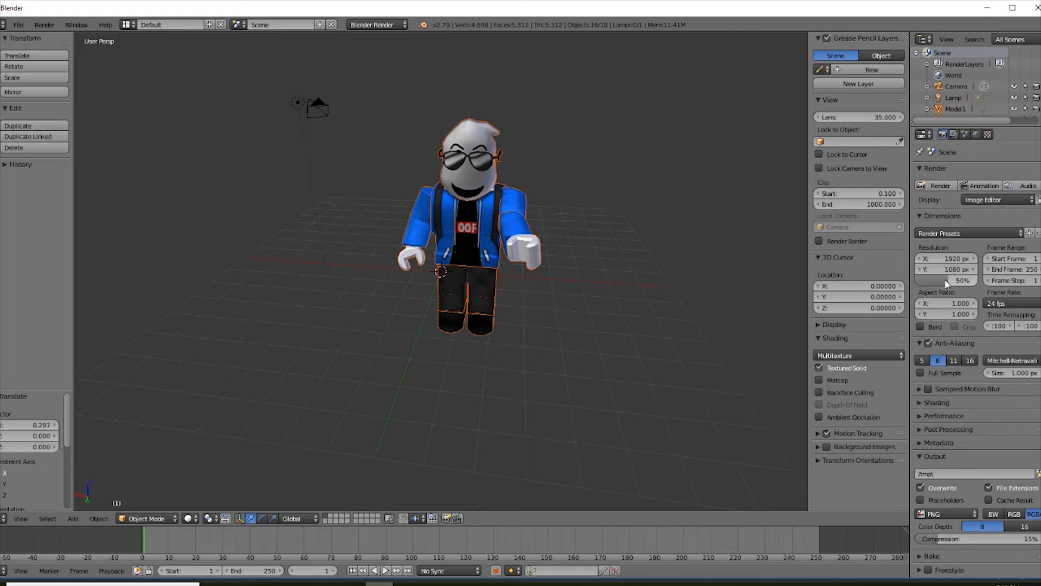
# Set render resolution to 100% and enable ambient occlusion and environment lighting in World settings.
pyautogui.click(961, 280)
pyautogui.write('100')
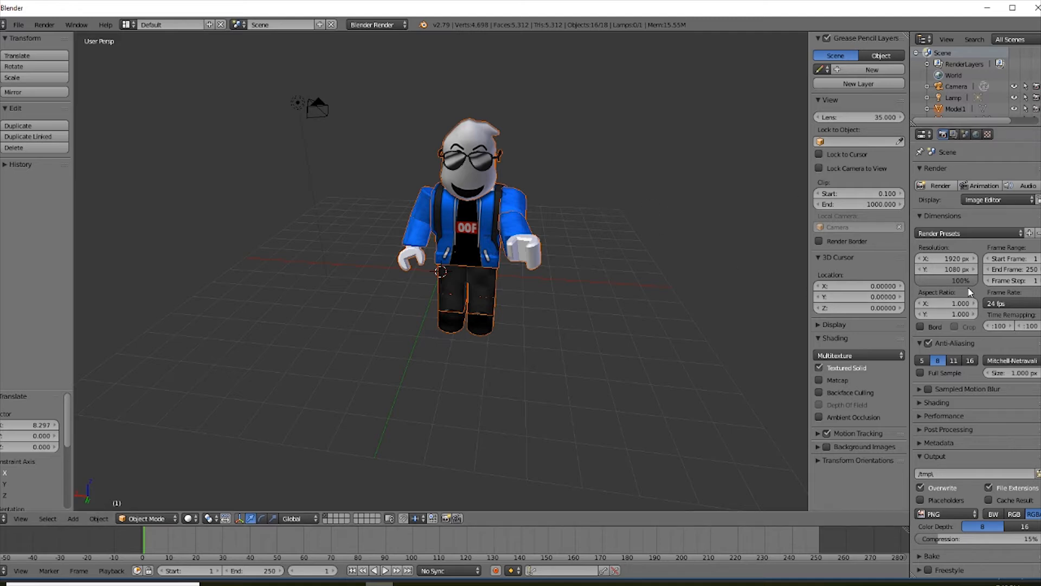
pyautogui.moveTo(600, 331)
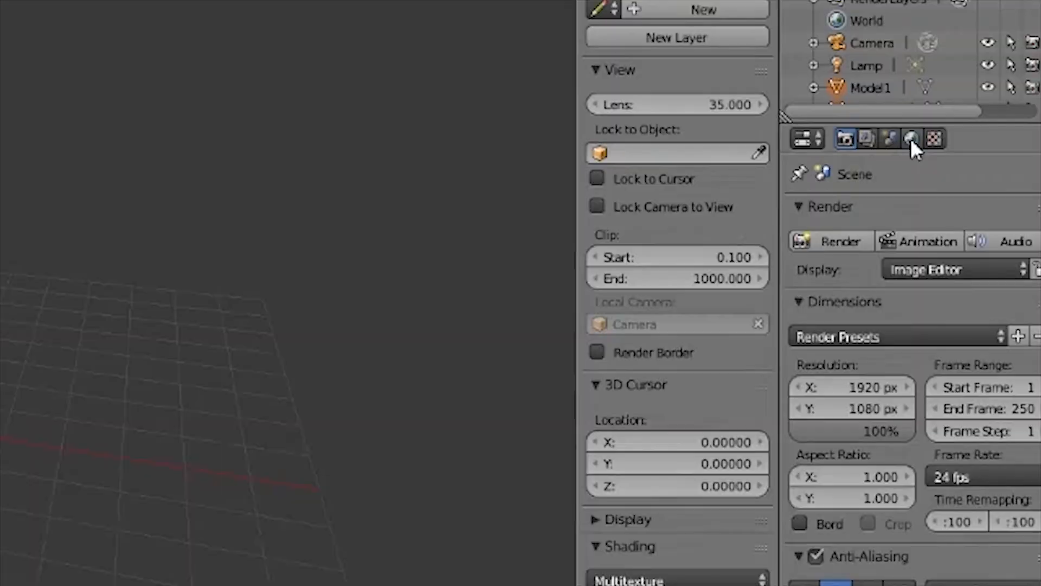
pyautogui.moveTo(911, 139)
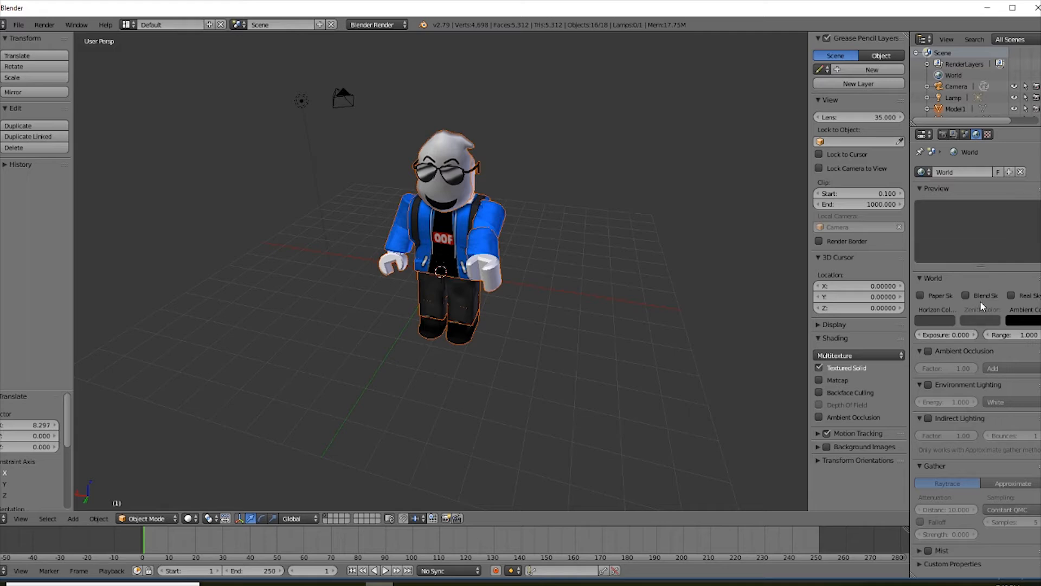
pyautogui.click(926, 350)
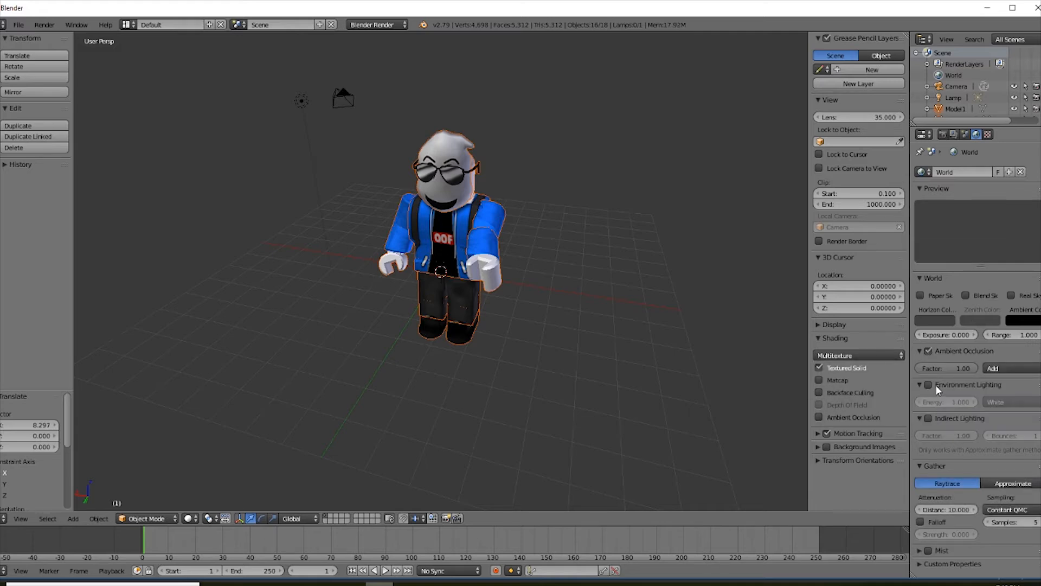
pyautogui.click(927, 384)
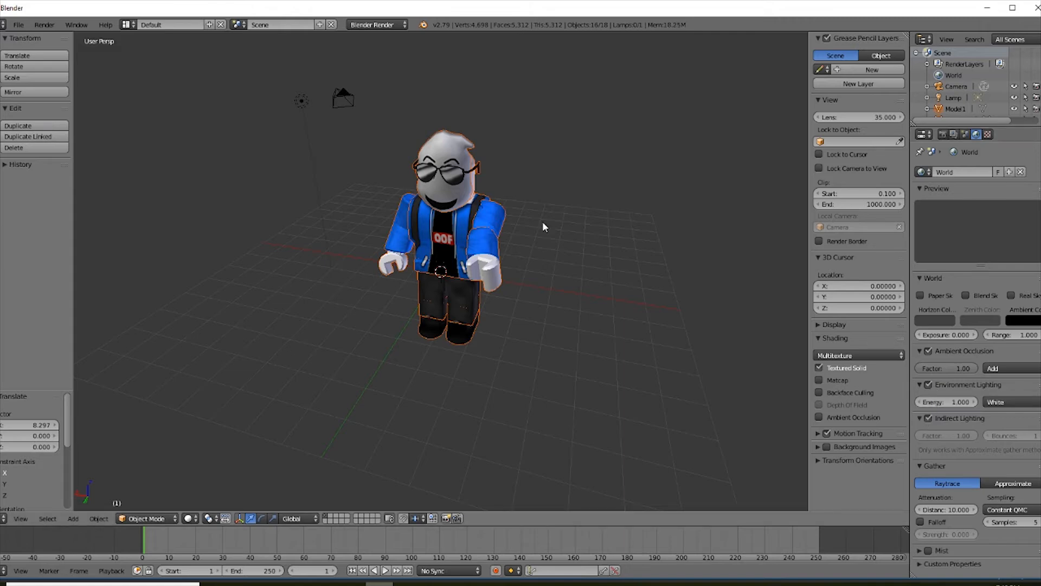
pyautogui.moveTo(750, 327)
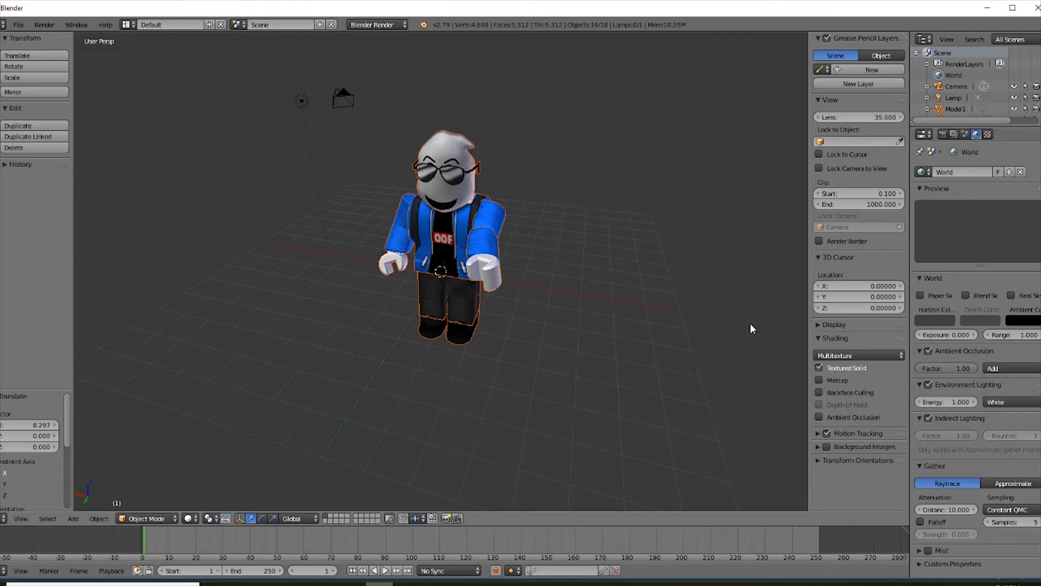
pyautogui.moveTo(538, 283)
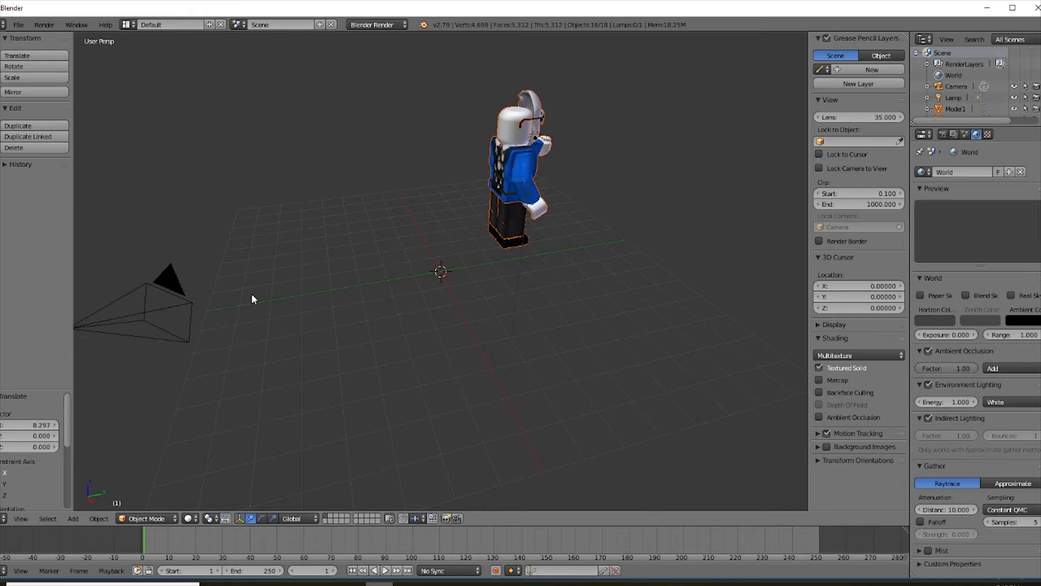
# View the scene through the camera with Numpad 0 to check the avatar's facing.
pyautogui.press('KP_0')
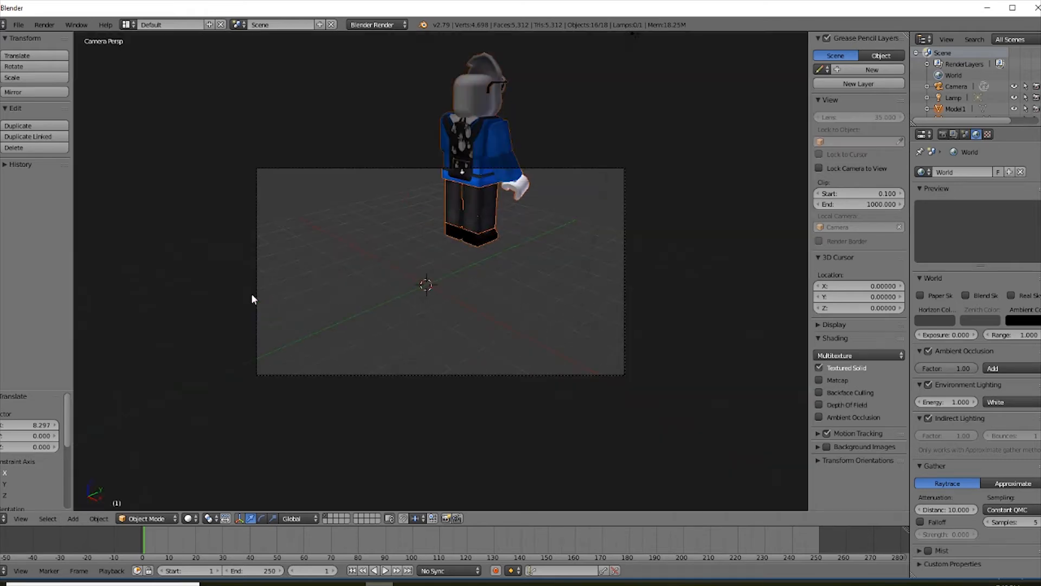
pyautogui.moveTo(393, 332)
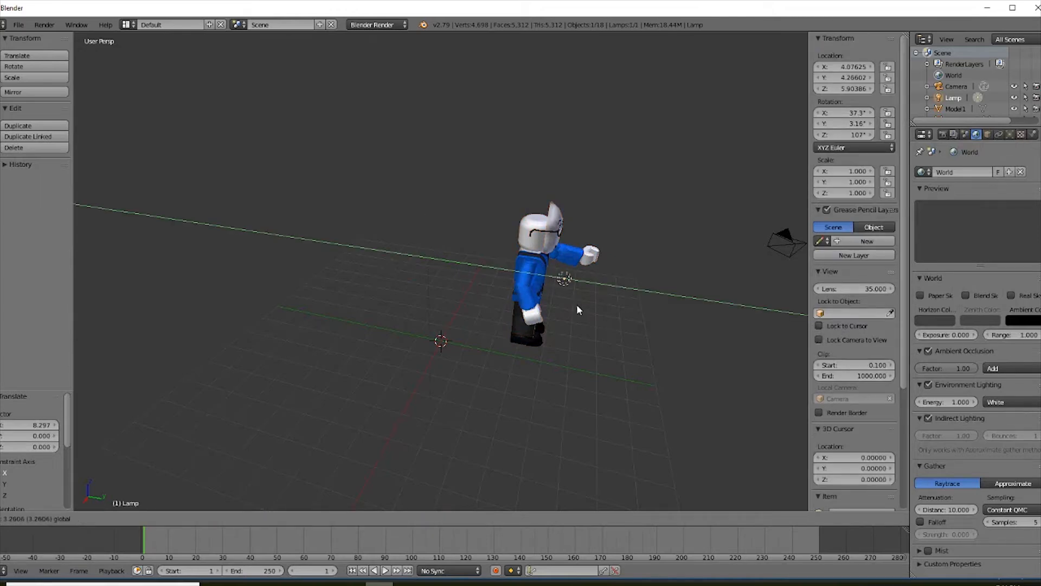
# Move the lamp up above the avatar and check the framing through the camera.
pyautogui.moveTo(564, 279); pyautogui.dragTo(583, 131)
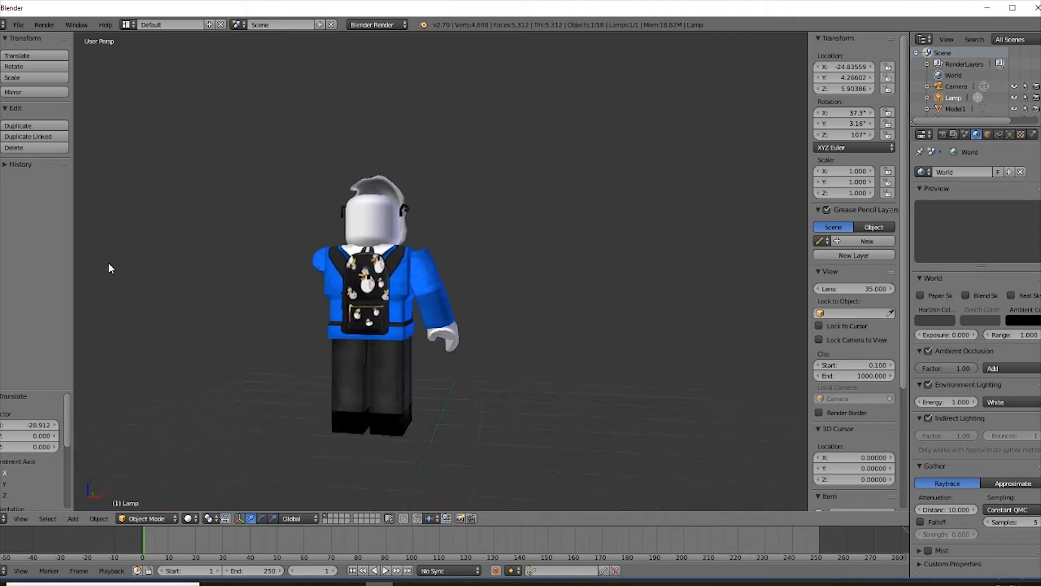
pyautogui.rightClick(959, 401)
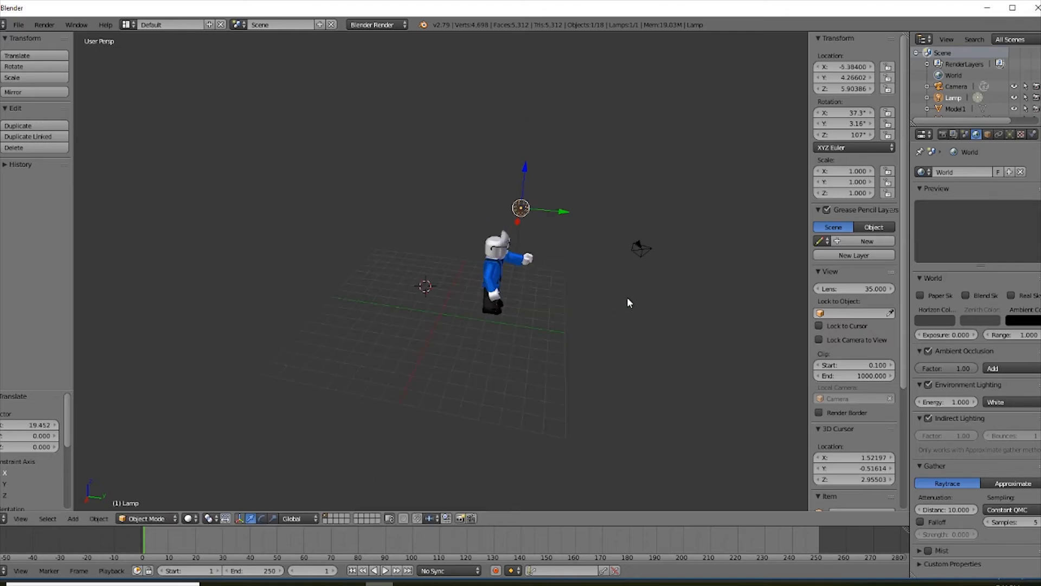
pyautogui.press('KP_0')
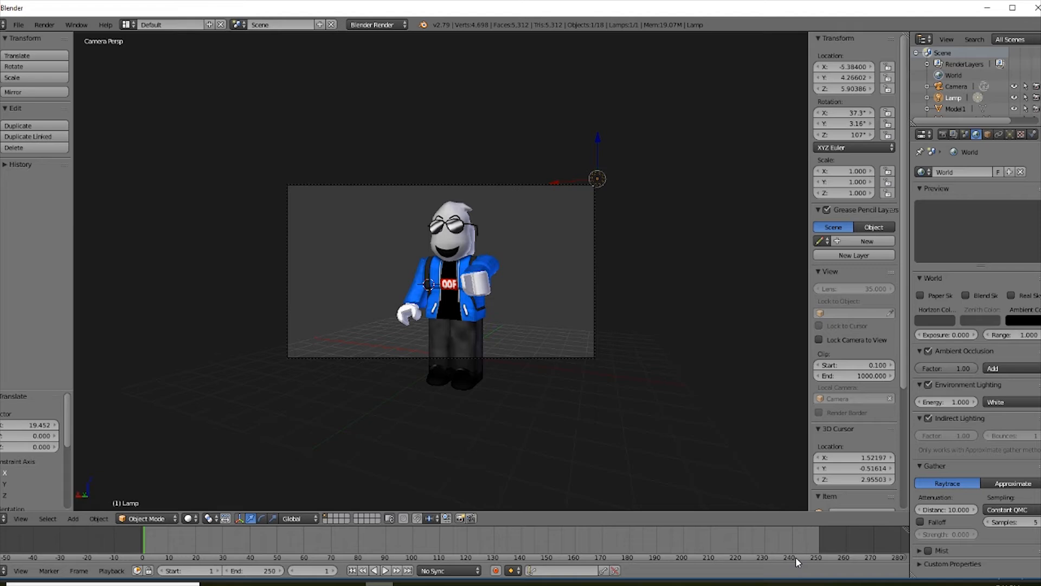
pyautogui.moveTo(68, 82)
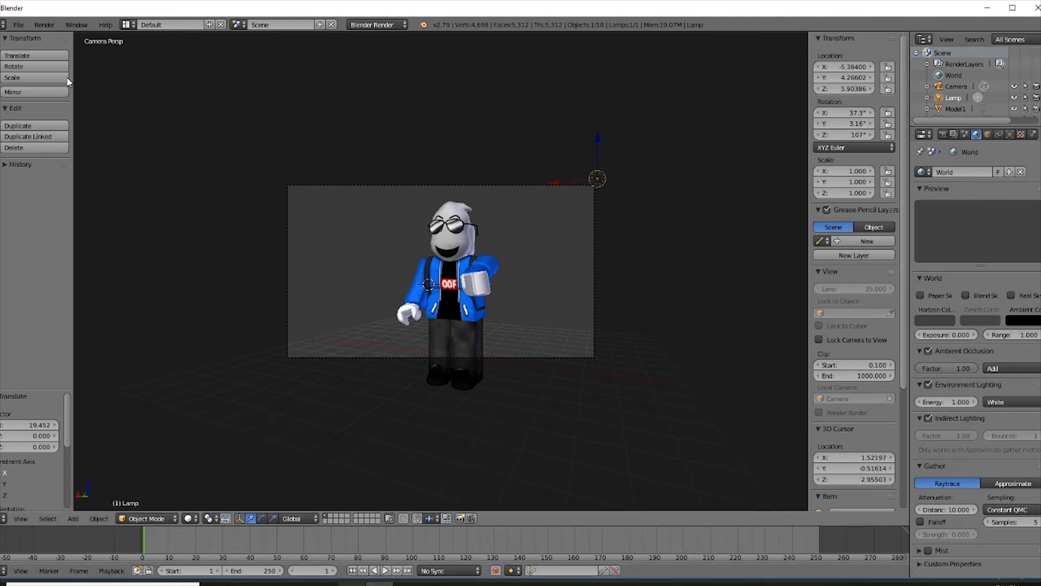
pyautogui.click(19, 25)
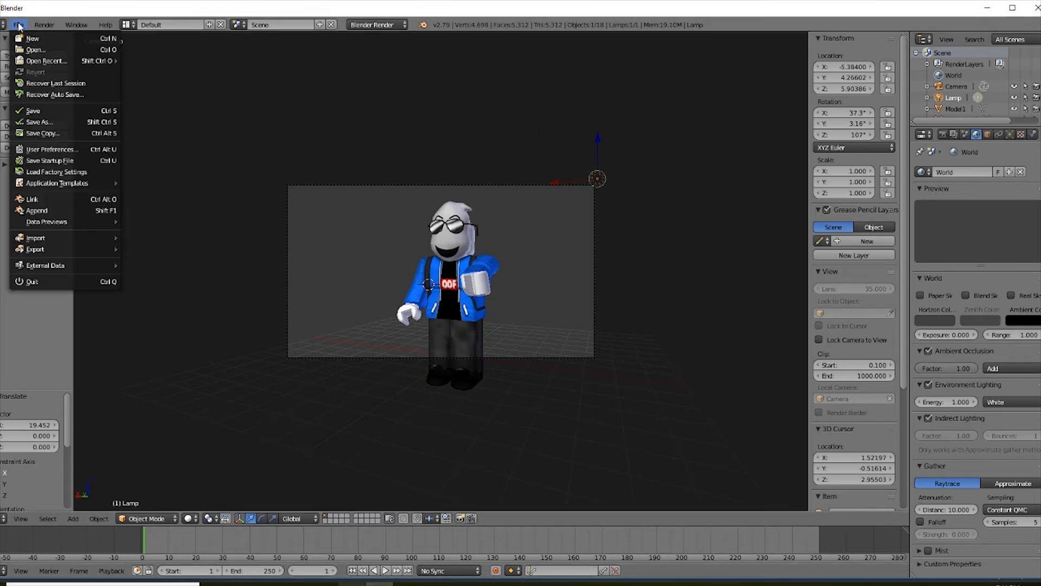
pyautogui.click(43, 25)
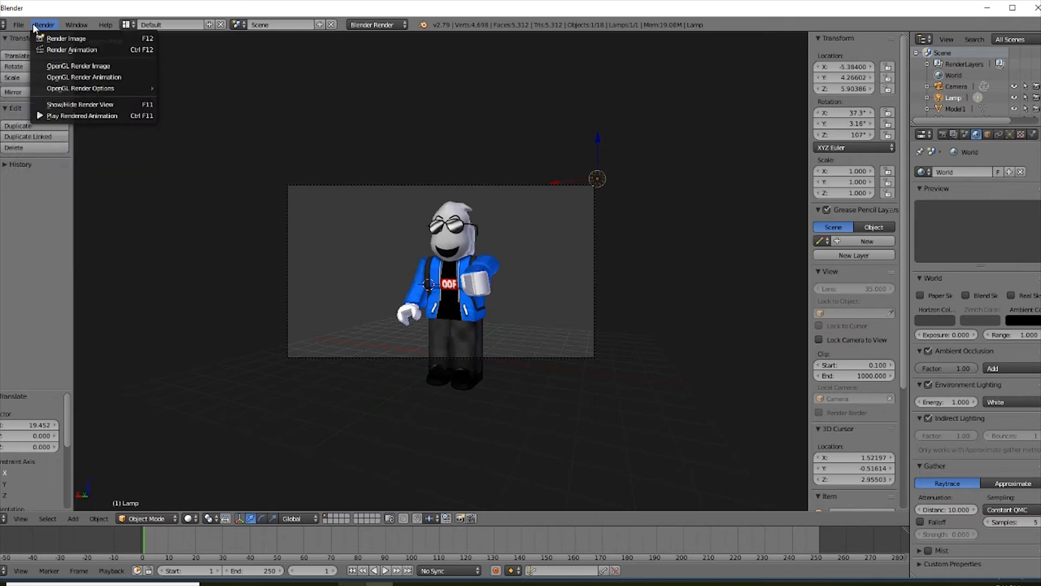
pyautogui.click(18, 25)
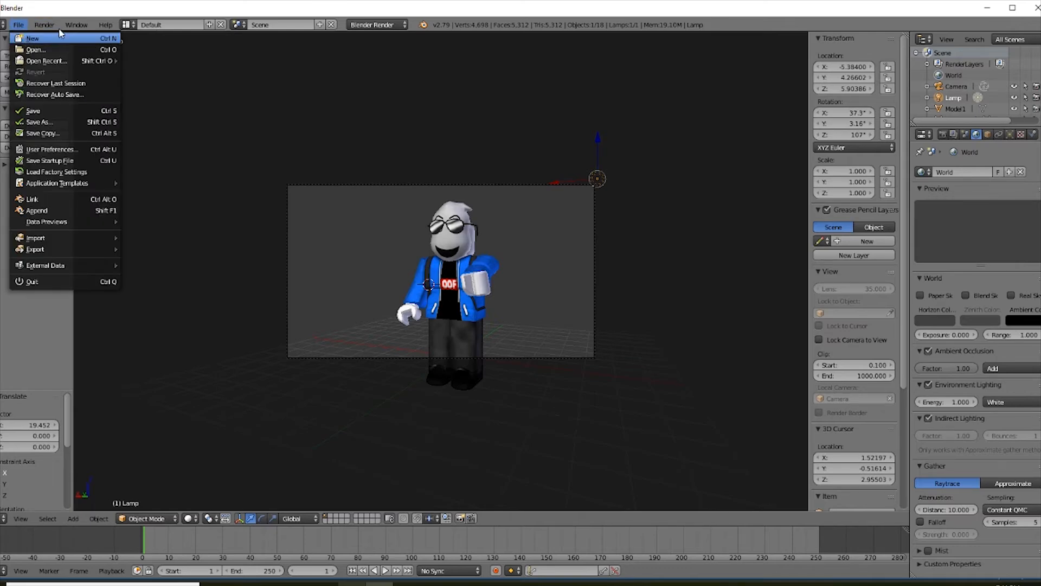
pyautogui.click(43, 25)
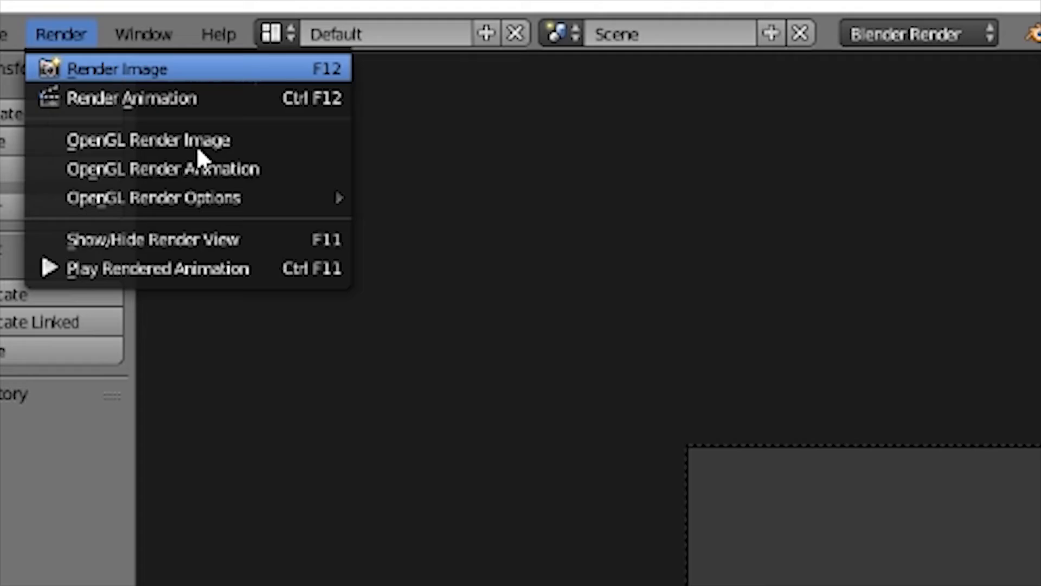
pyautogui.click(116, 68)
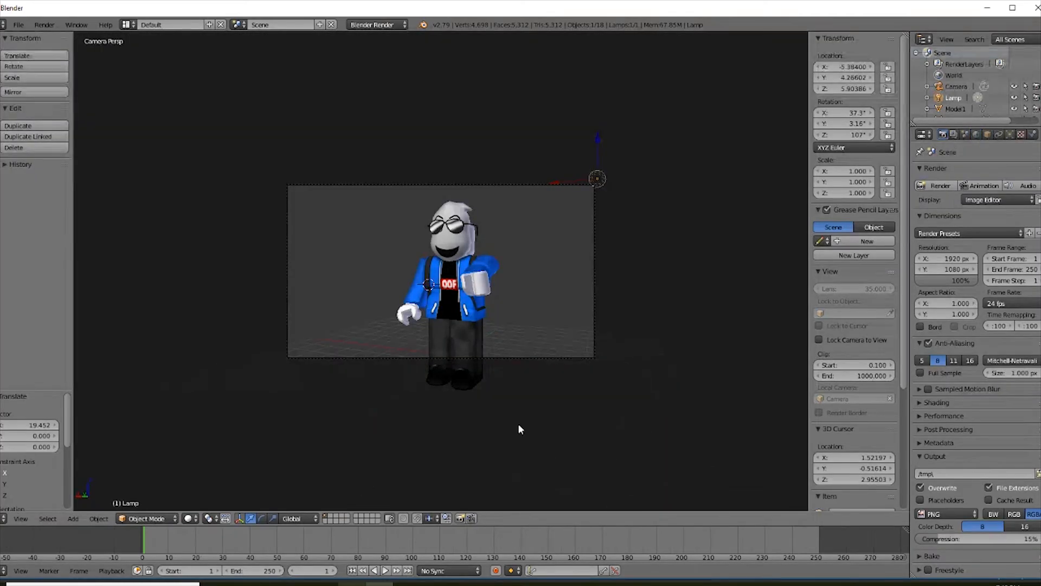
# Render the avatar from the camera as a 1920×1080 image with a transparent background.
pyautogui.scroll(-3)
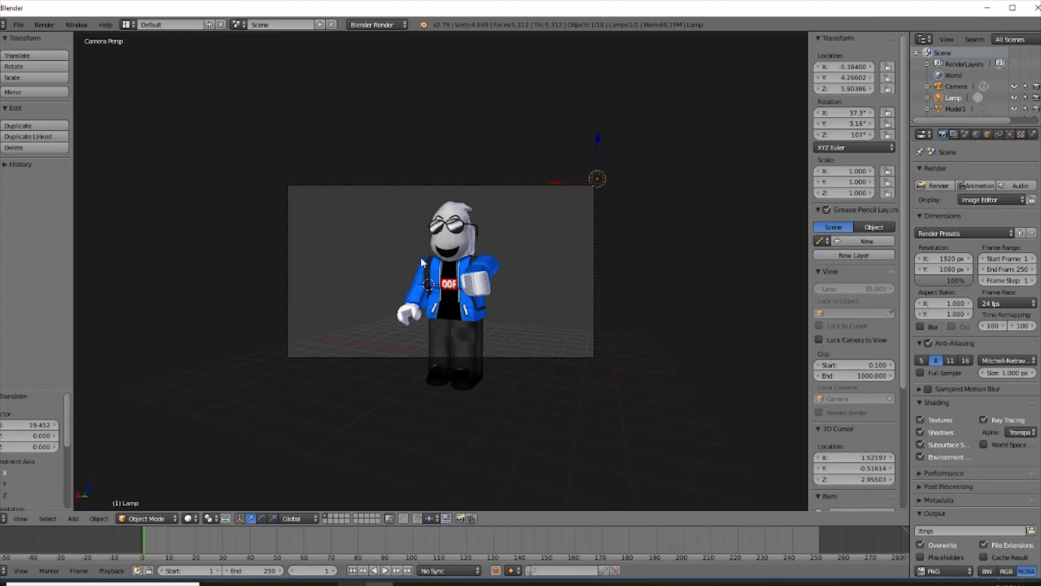
pyautogui.click(44, 25)
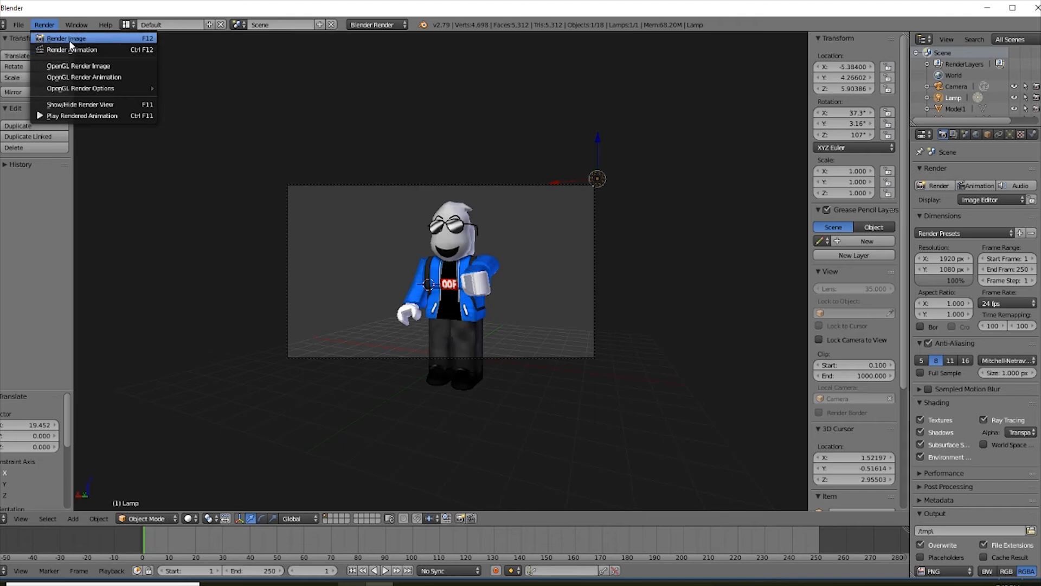
pyautogui.click(66, 38)
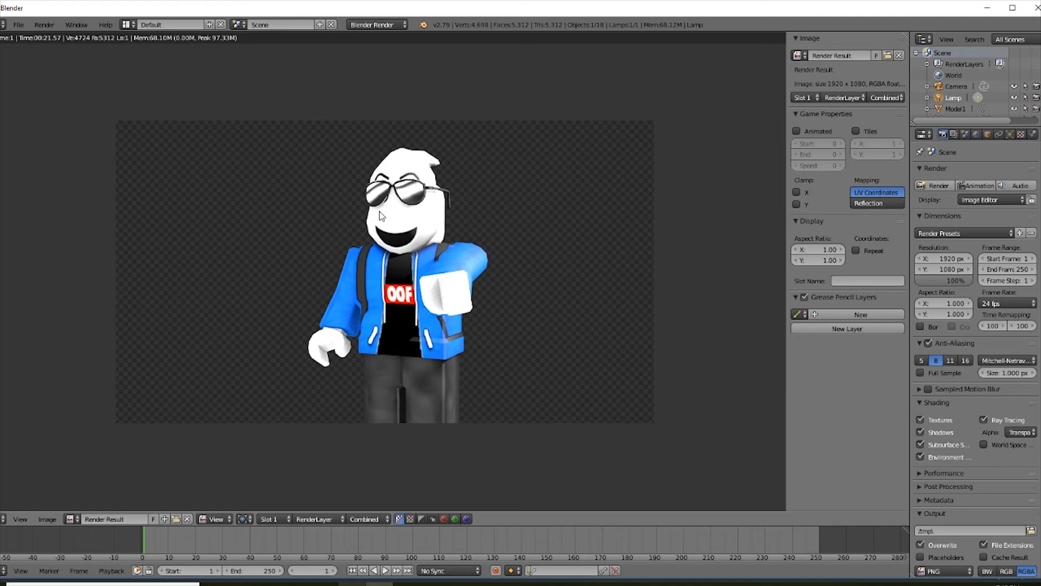
pyautogui.moveTo(394, 121)
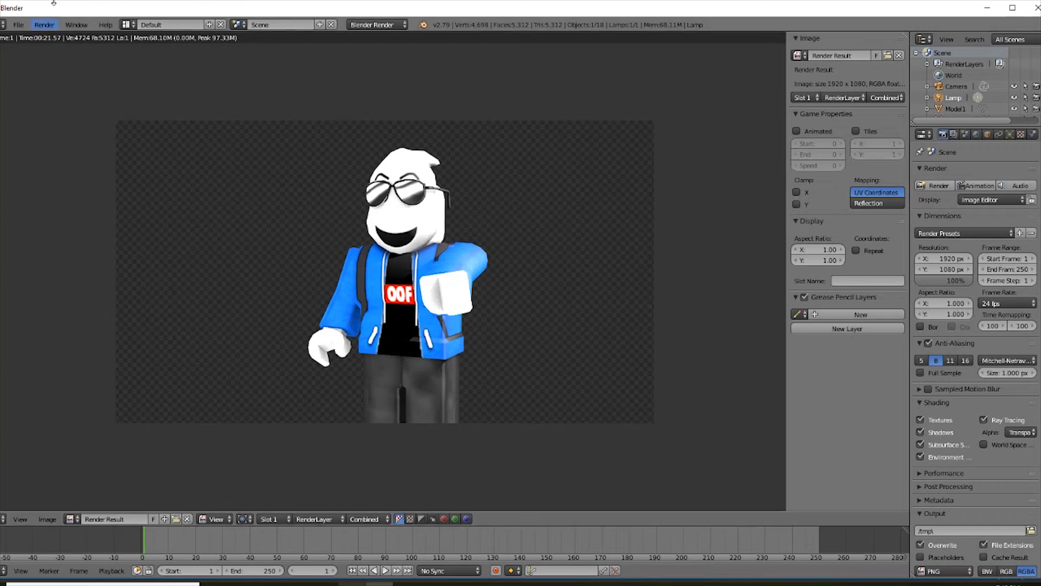
# Save the render as 'test dummy.png' in the Documents folder.
pyautogui.click(46, 518)
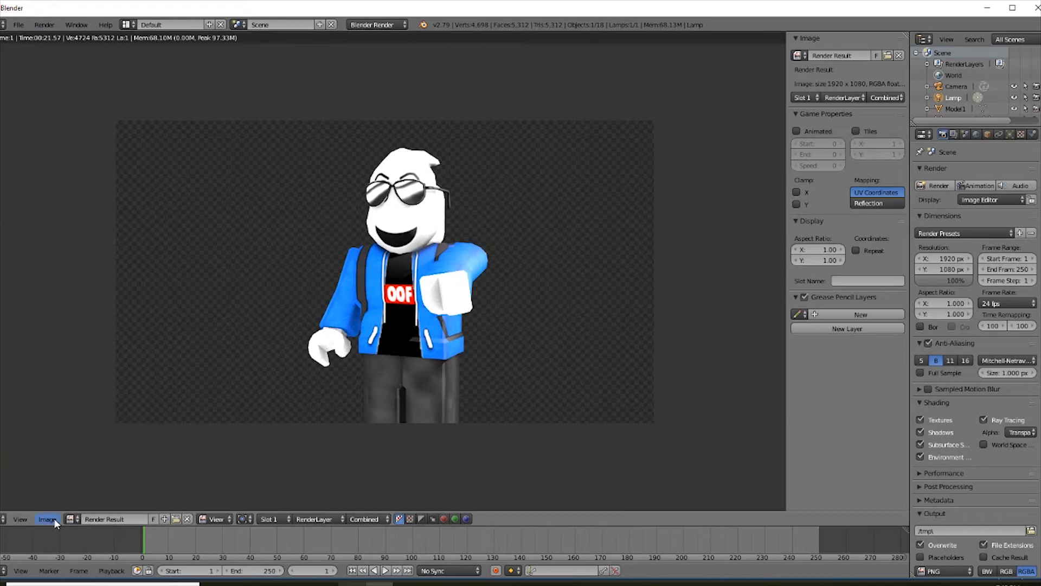
pyautogui.click(47, 518)
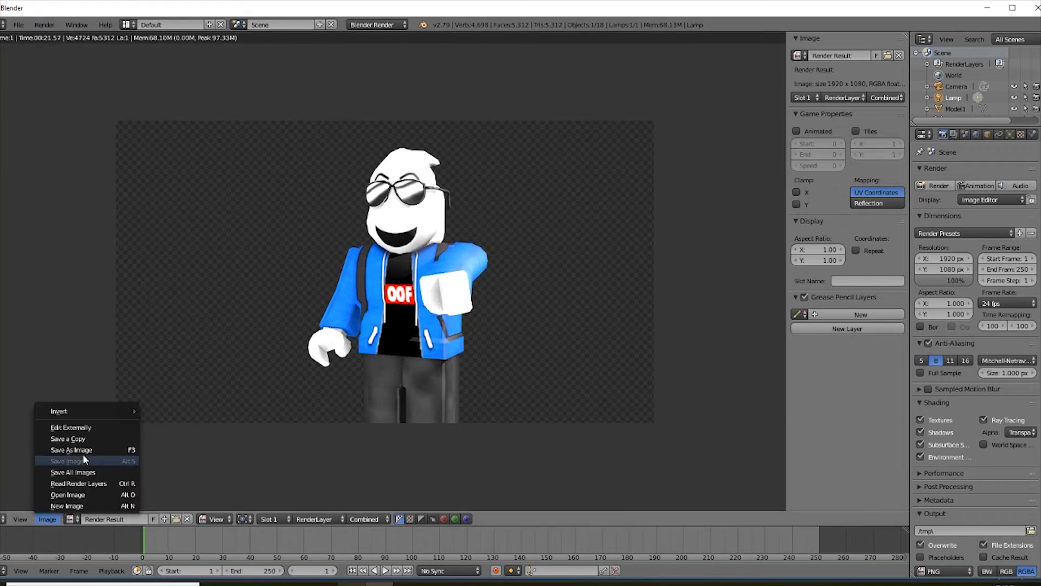
pyautogui.click(71, 449)
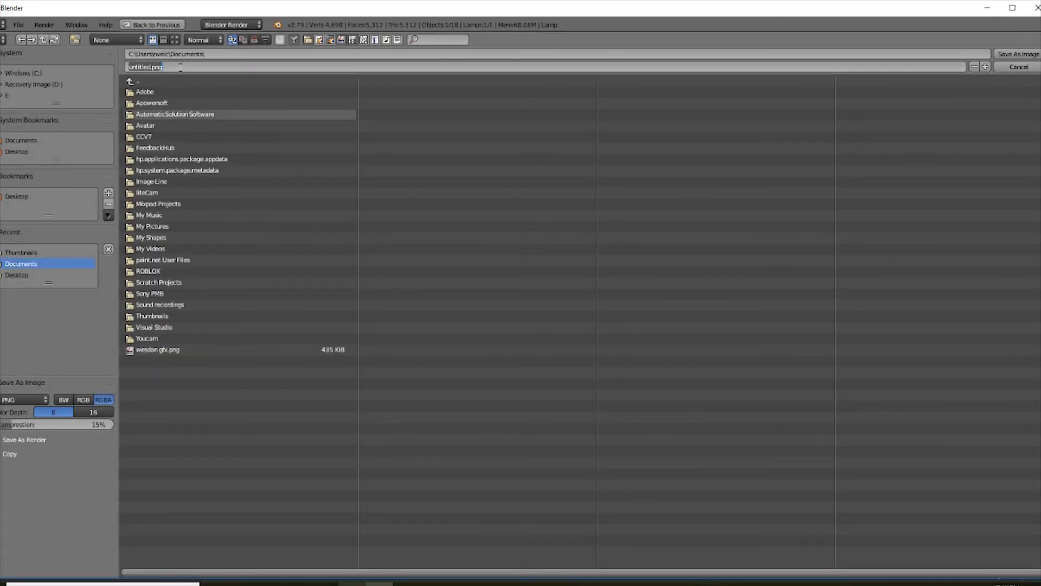
pyautogui.write('test')
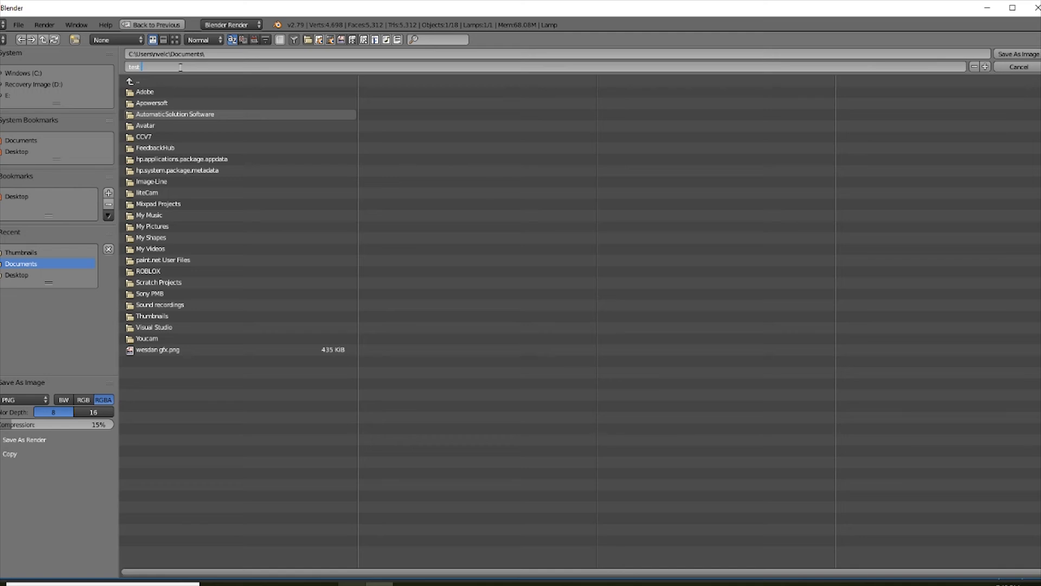
pyautogui.write('dummy.png')
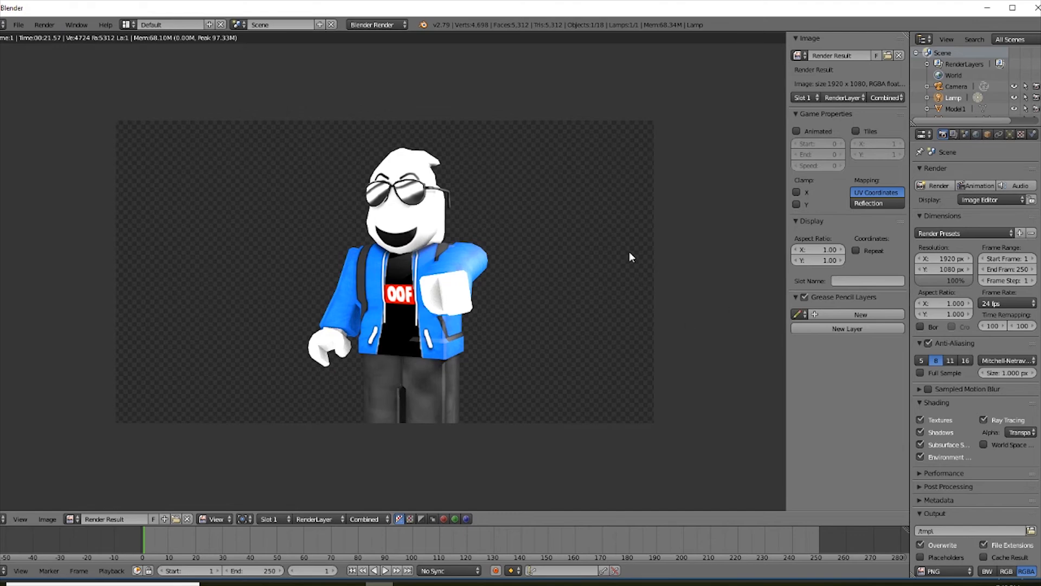
pyautogui.moveTo(525, 255)
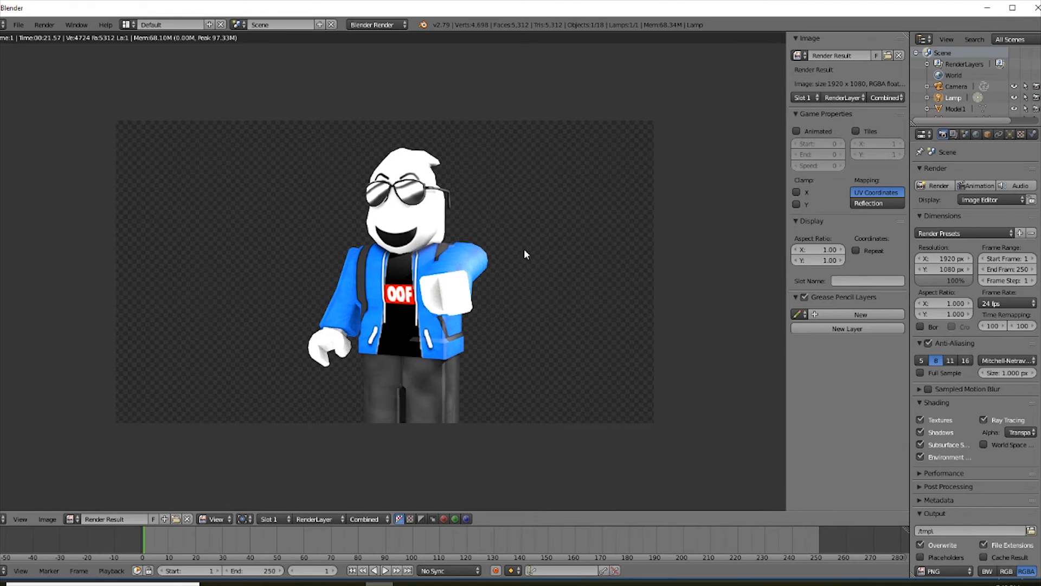
pyautogui.moveTo(372, 199)
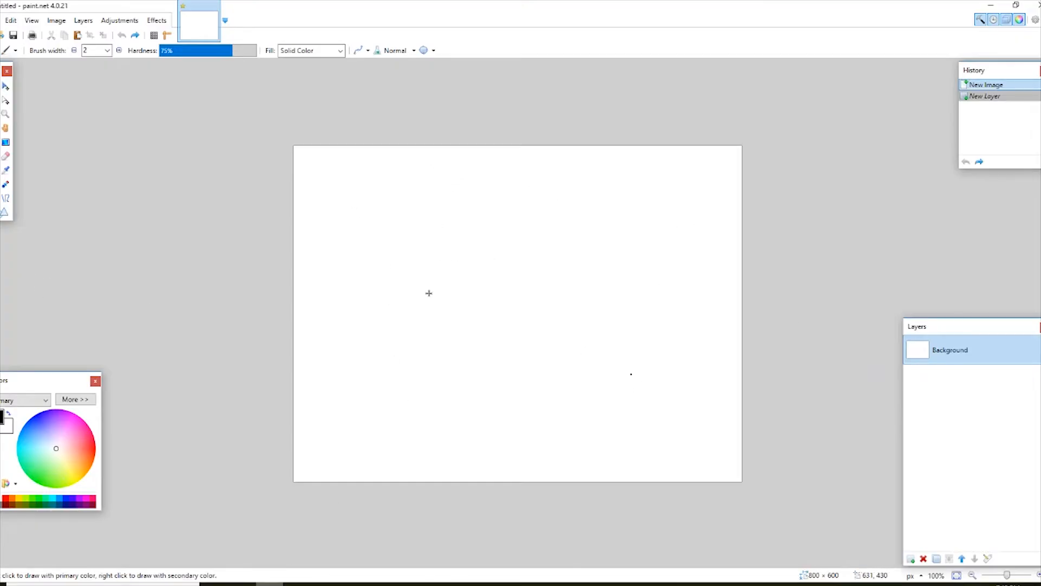
pyautogui.moveTo(563, 389)
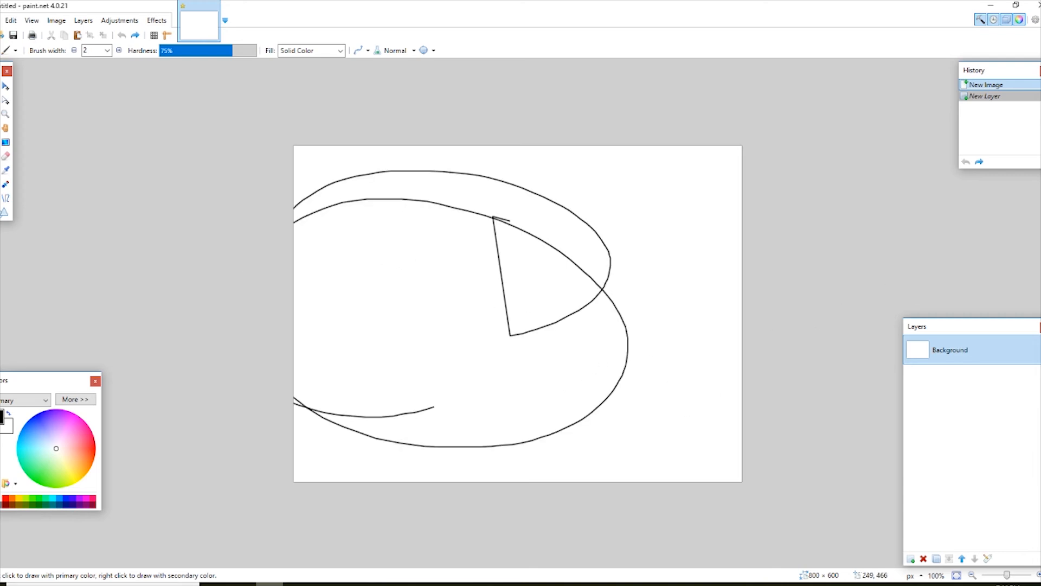
# Undo the test scribbles and set the background layer's opacity to 0.
pyautogui.press('Ctrl+Z')
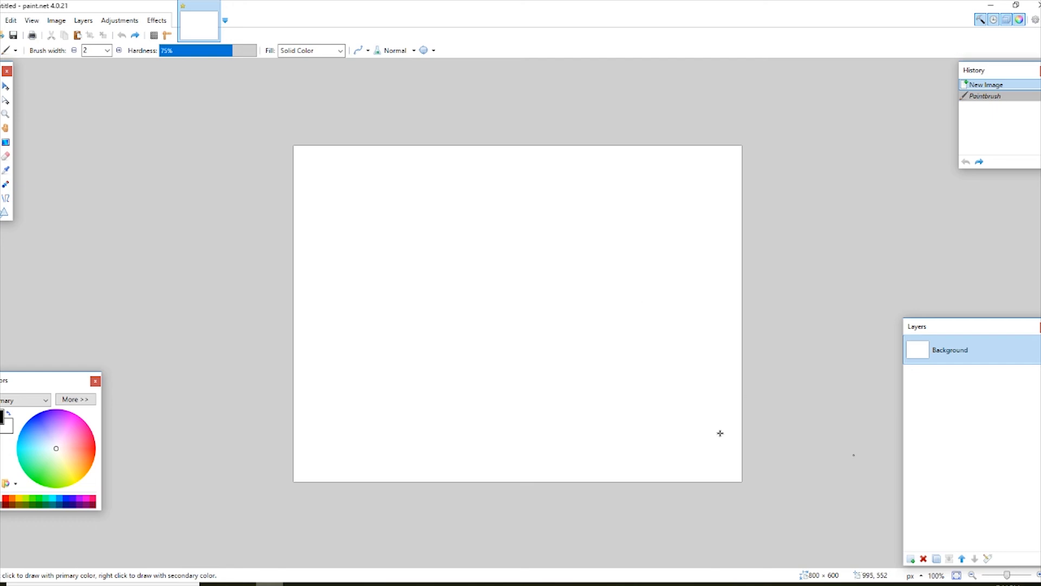
pyautogui.moveTo(629, 312)
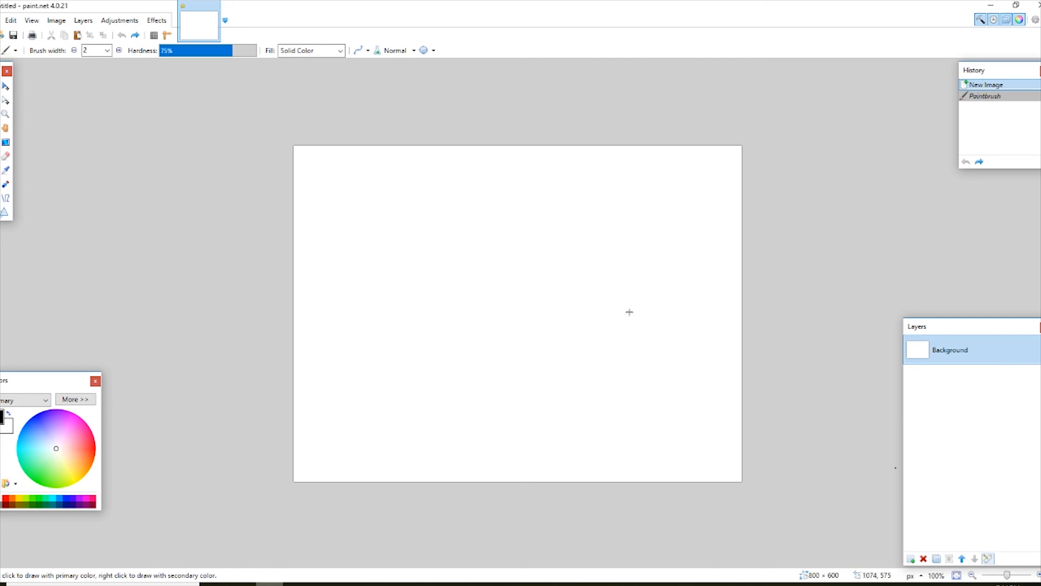
pyautogui.moveTo(927, 528)
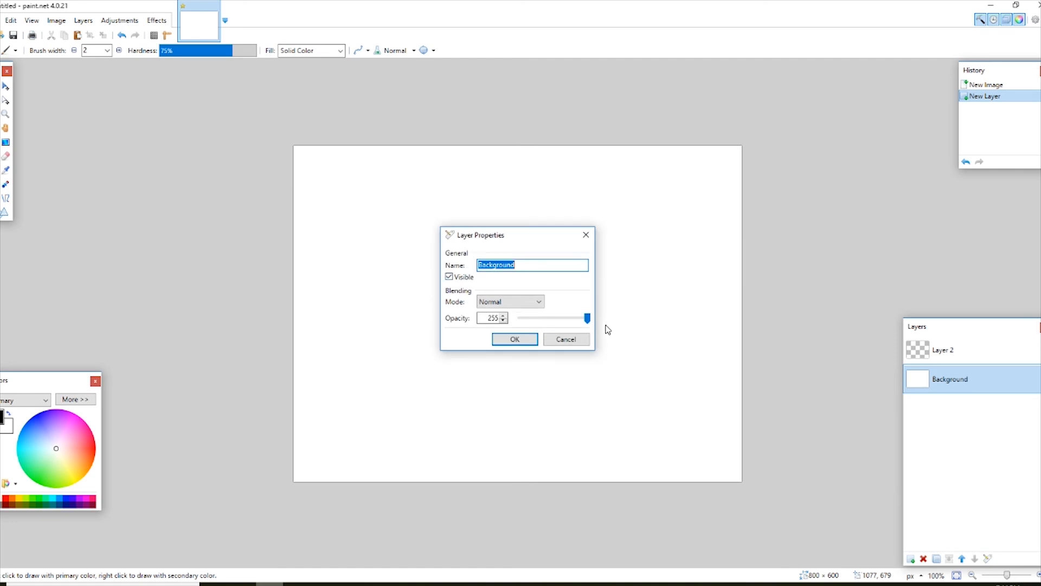
pyautogui.moveTo(586, 318); pyautogui.dragTo(520, 318)
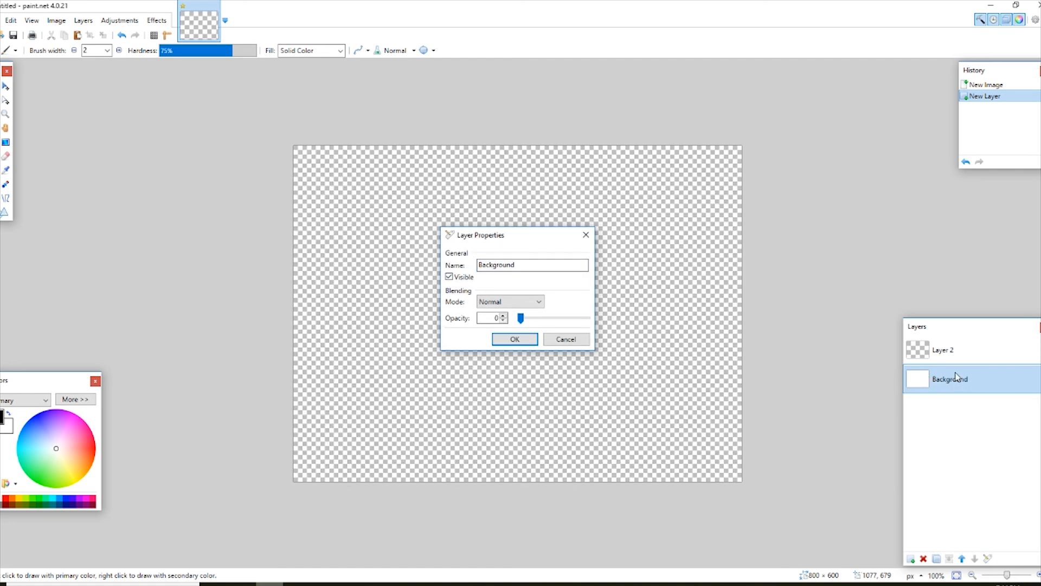
pyautogui.click(514, 339)
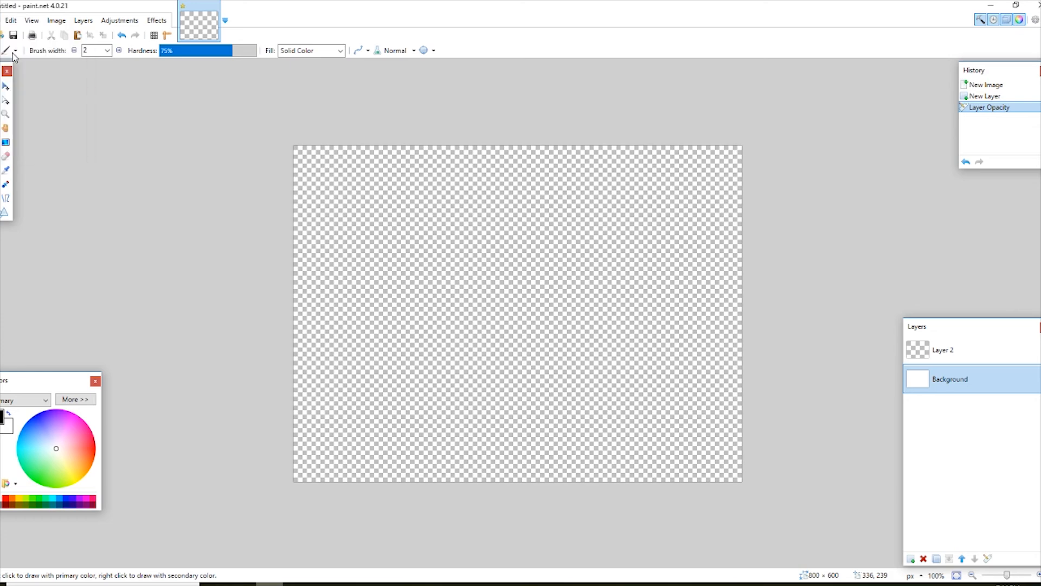
pyautogui.click(31, 35)
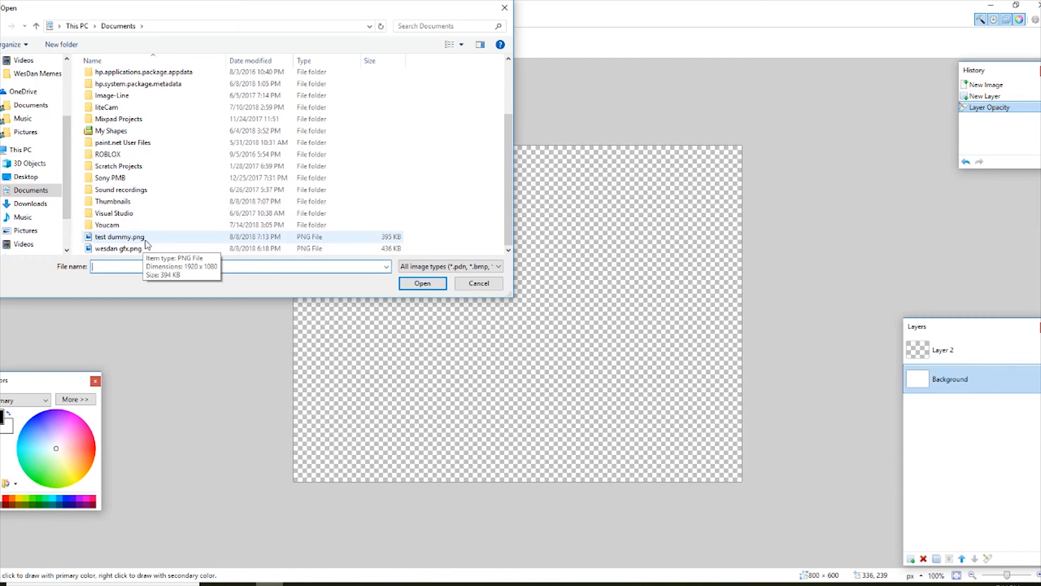
# Load test dummy.png and paste it into the transparent image, keeping the canvas size.
pyautogui.click(422, 283)
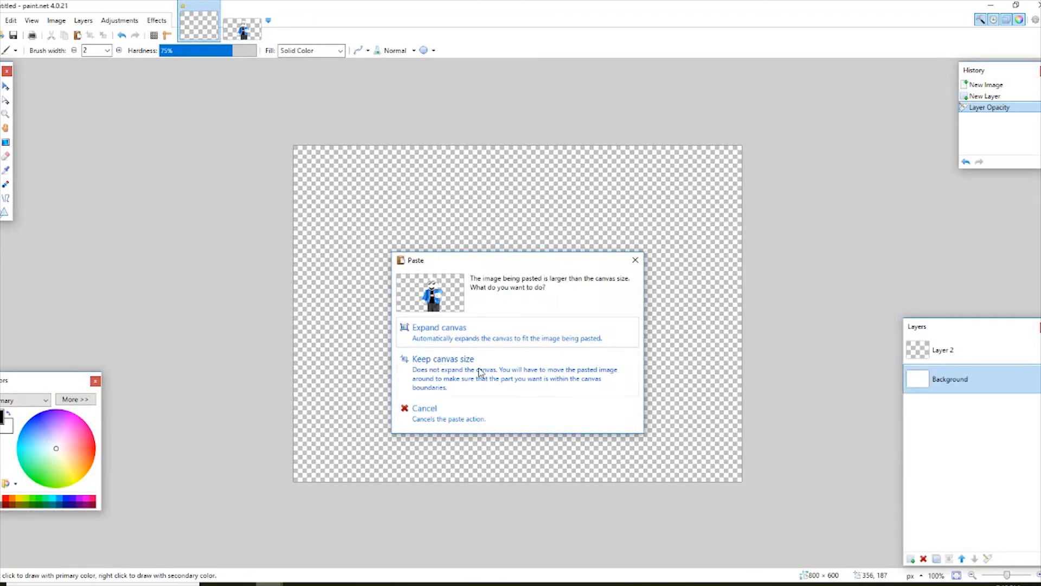
pyautogui.click(442, 359)
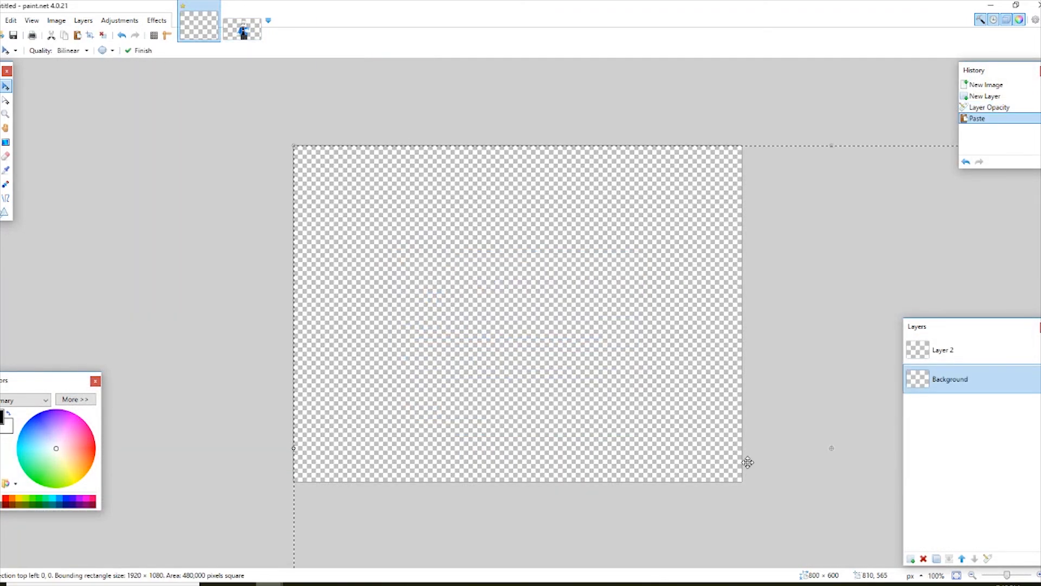